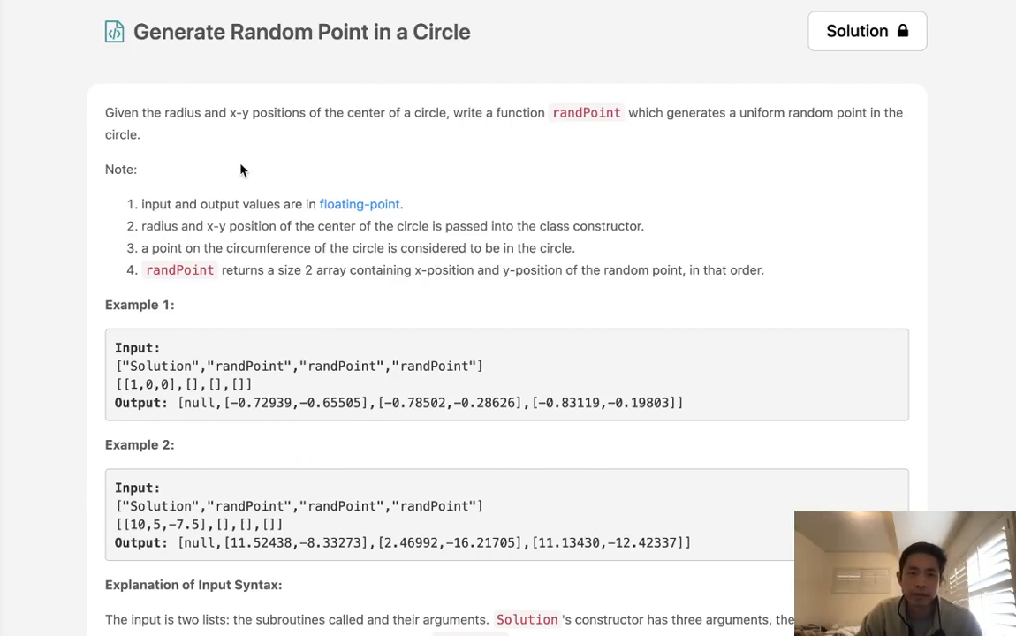
mouse_move(226, 150)
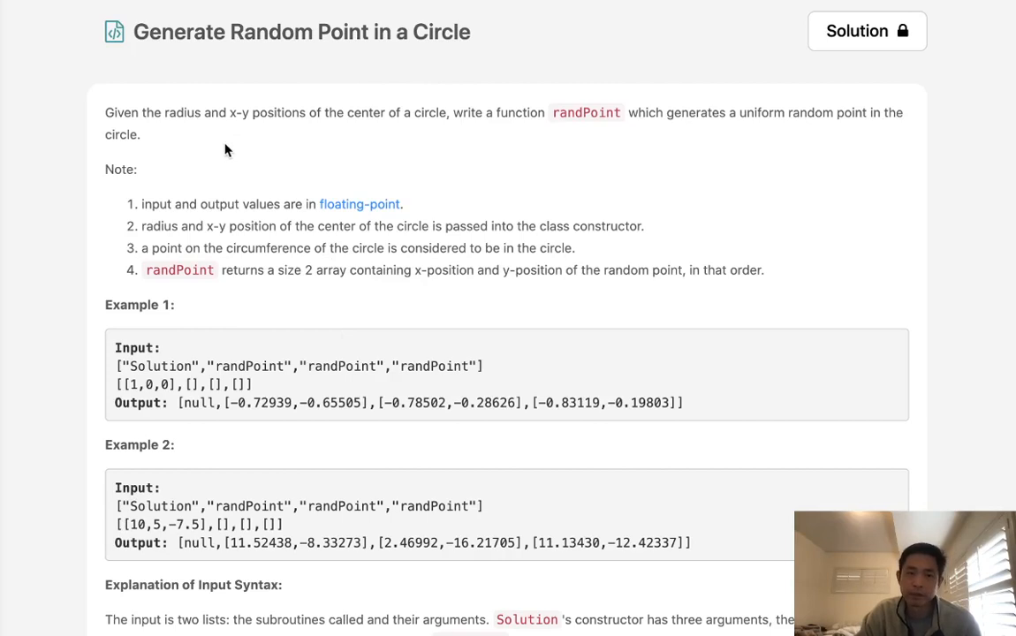
mouse_move(335, 129)
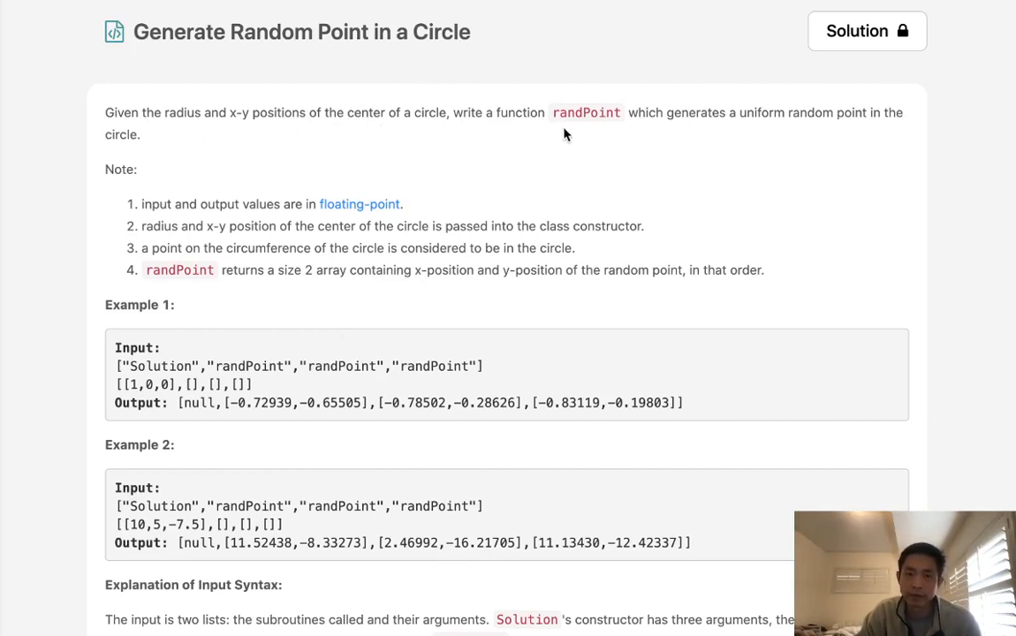
mouse_move(813, 128)
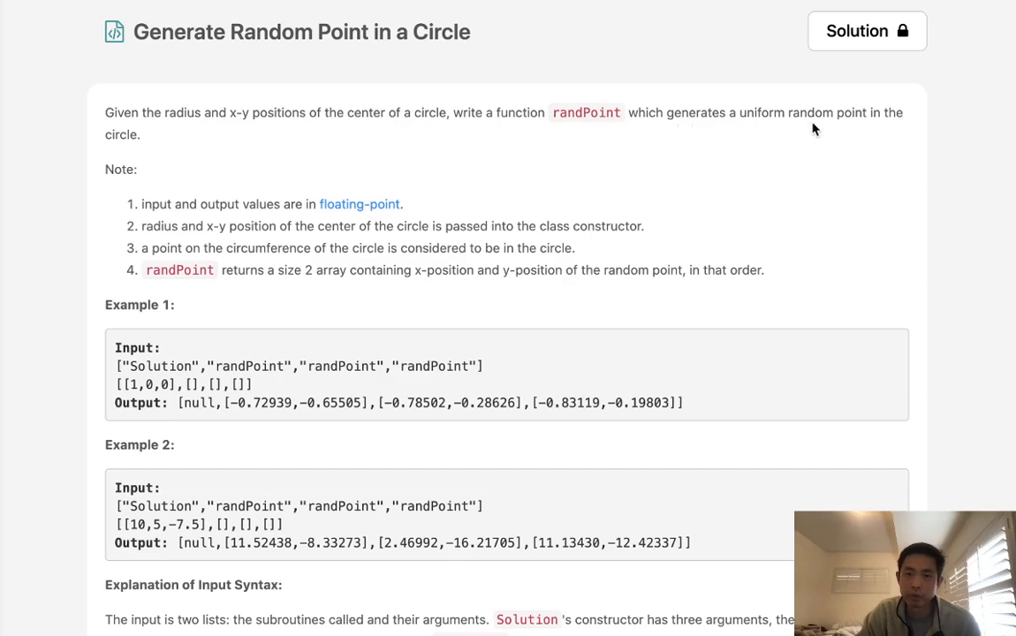
mouse_move(371, 221)
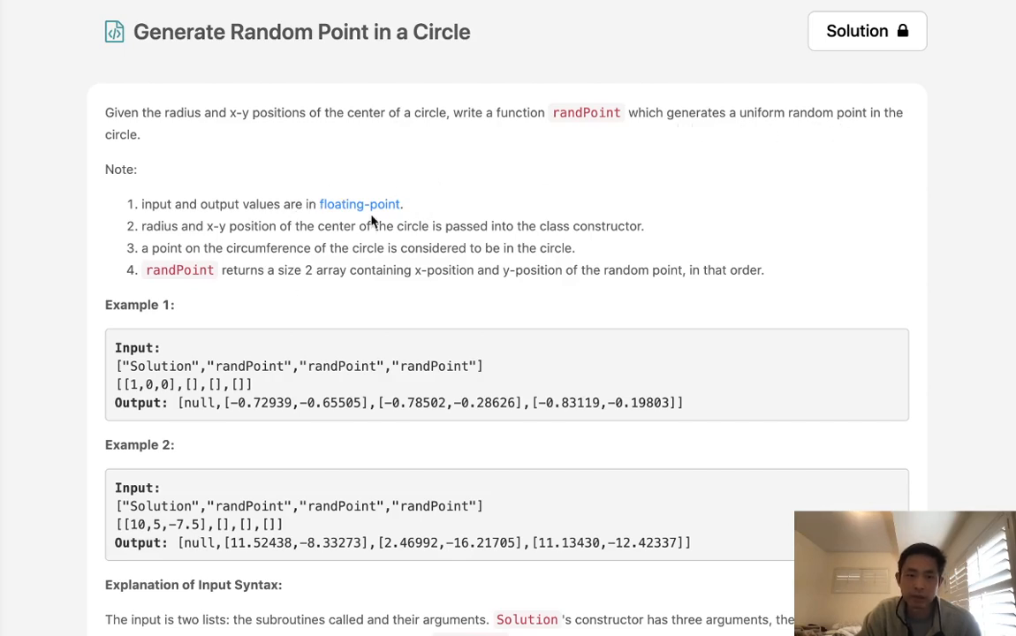
Scroll to the Python3 starter Solution class and place the cursor in the empty constructor body
scroll("down", 3)
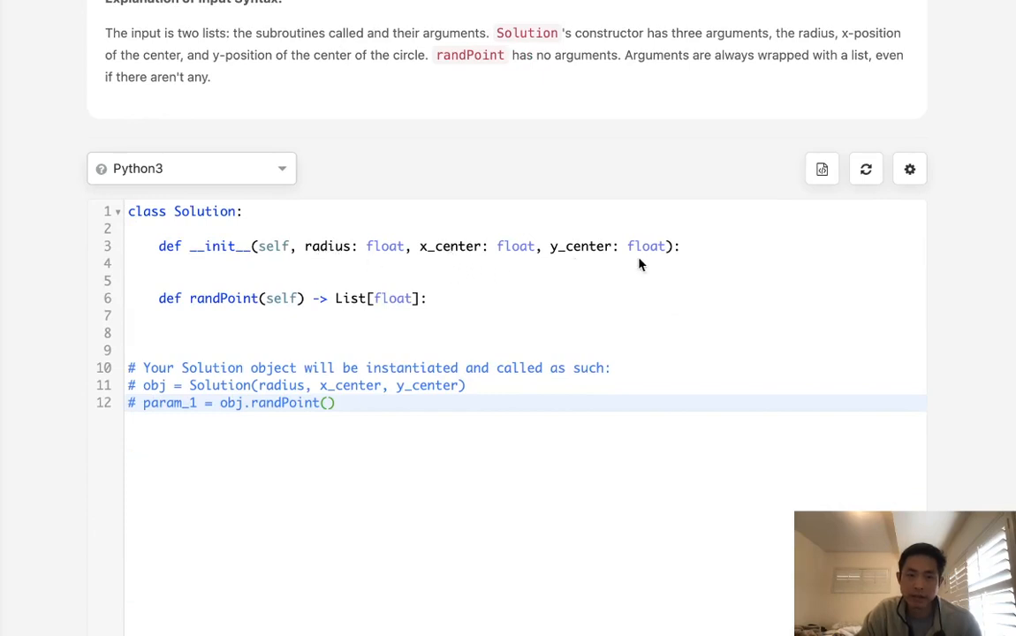
mouse_move(252, 309)
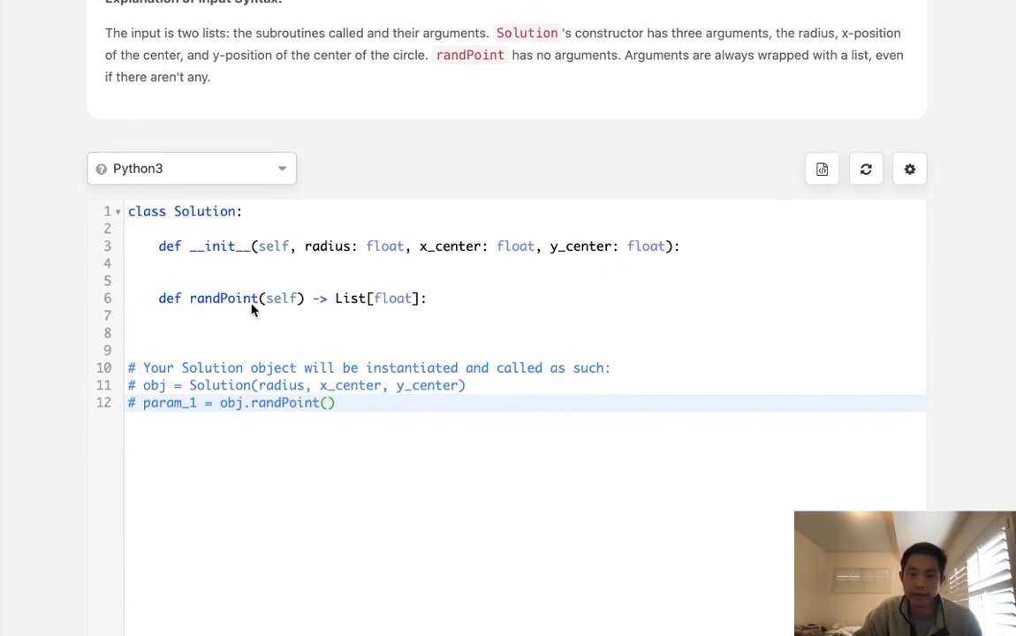
mouse_move(300, 272)
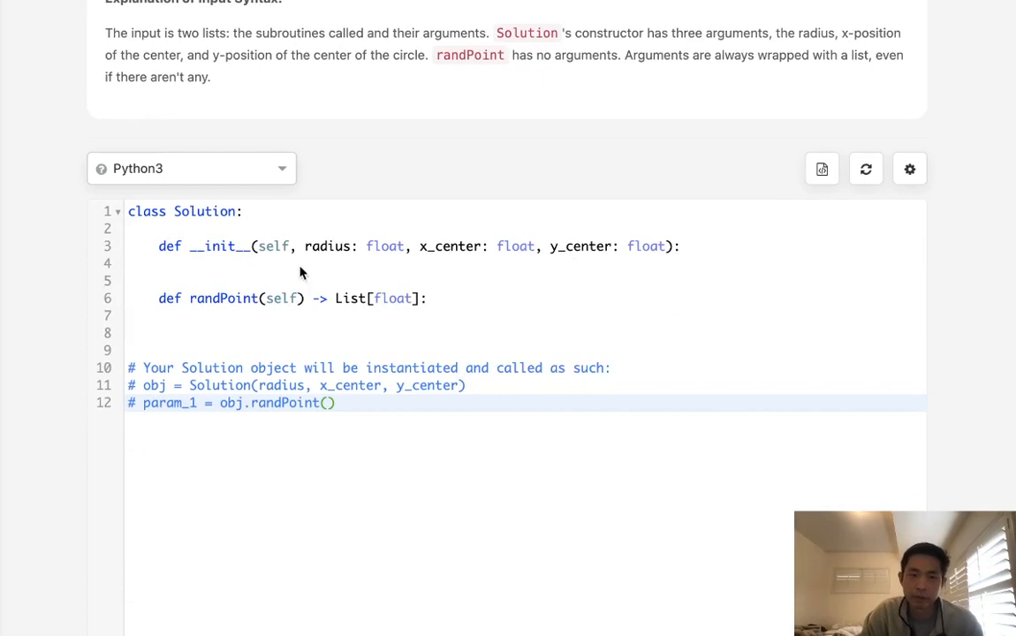
left_click(315, 263)
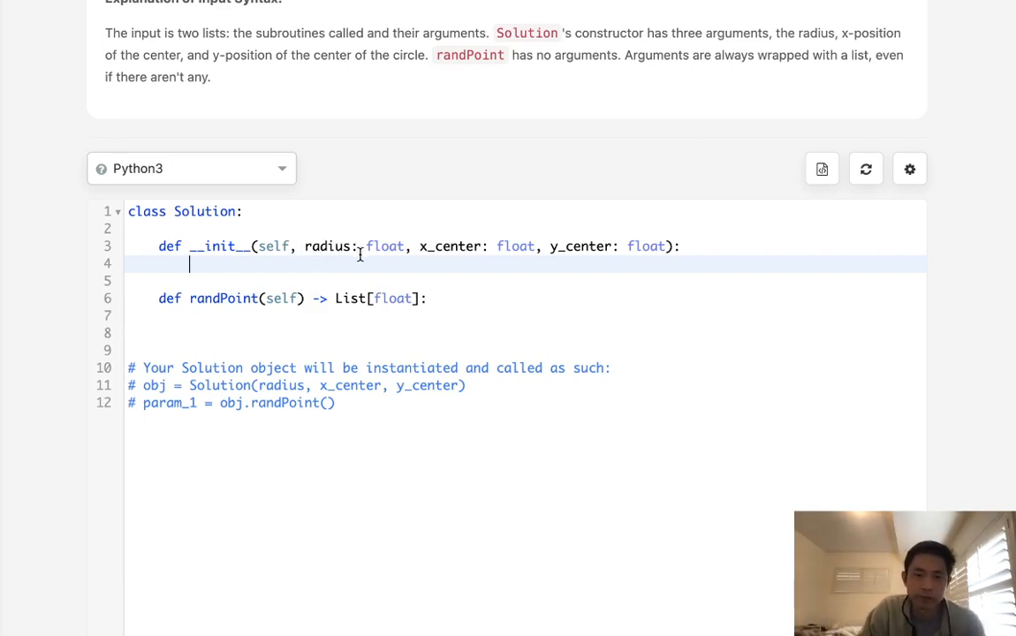
scroll("down", 3)
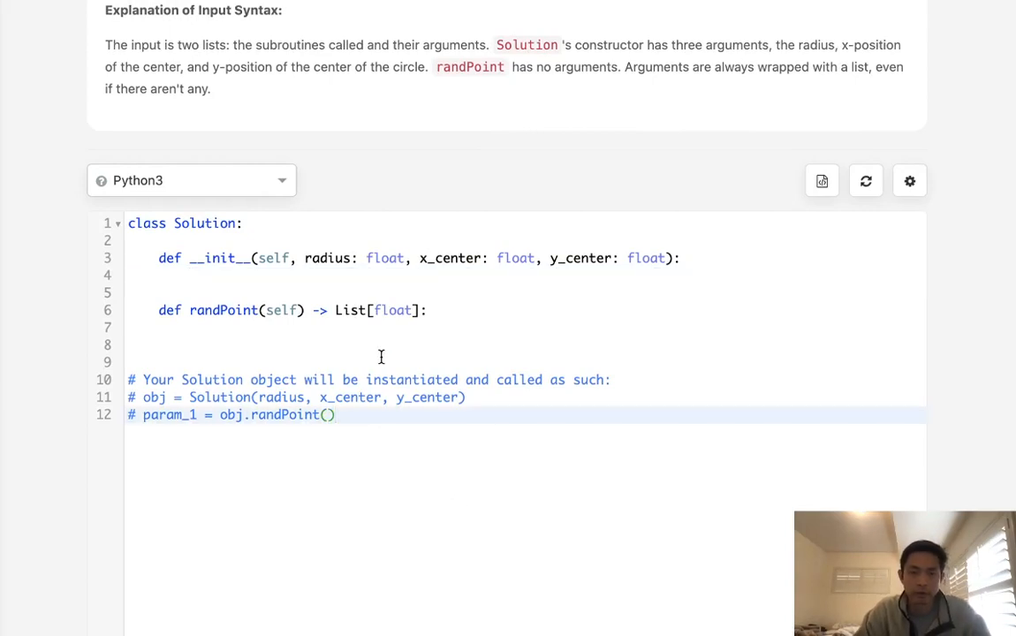
Write planning comments #theta, #radius and #cos/sin inside randPoint, then return to the constructor
type("#")
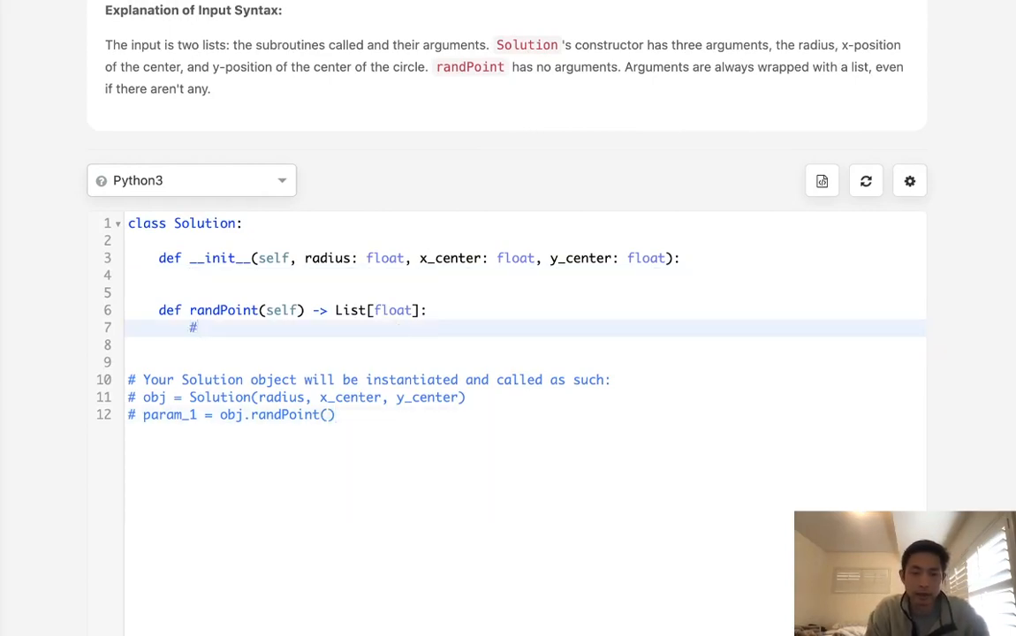
type("theta")
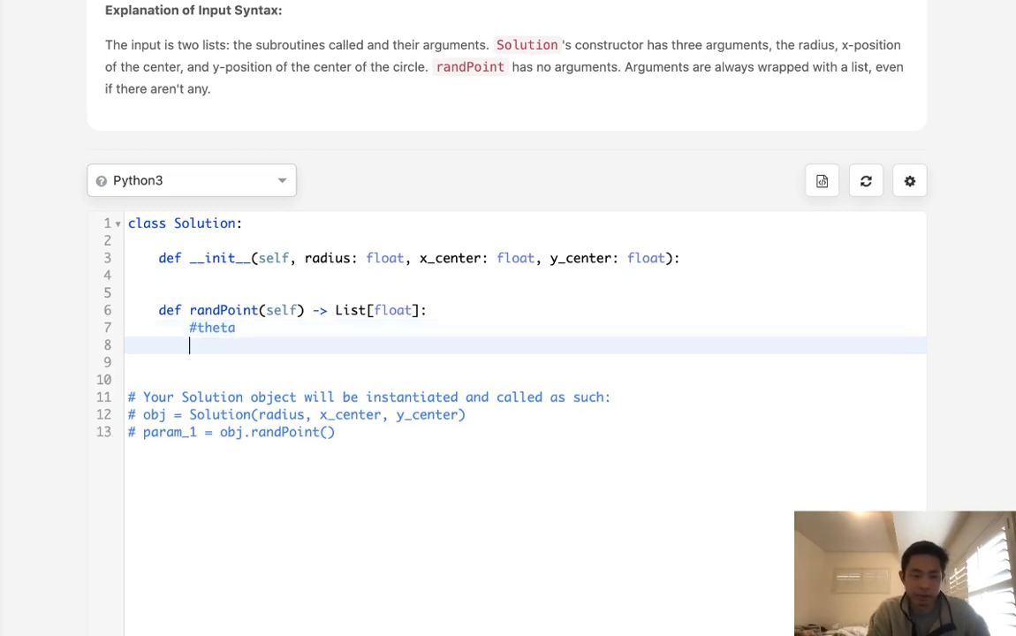
type("#radius")
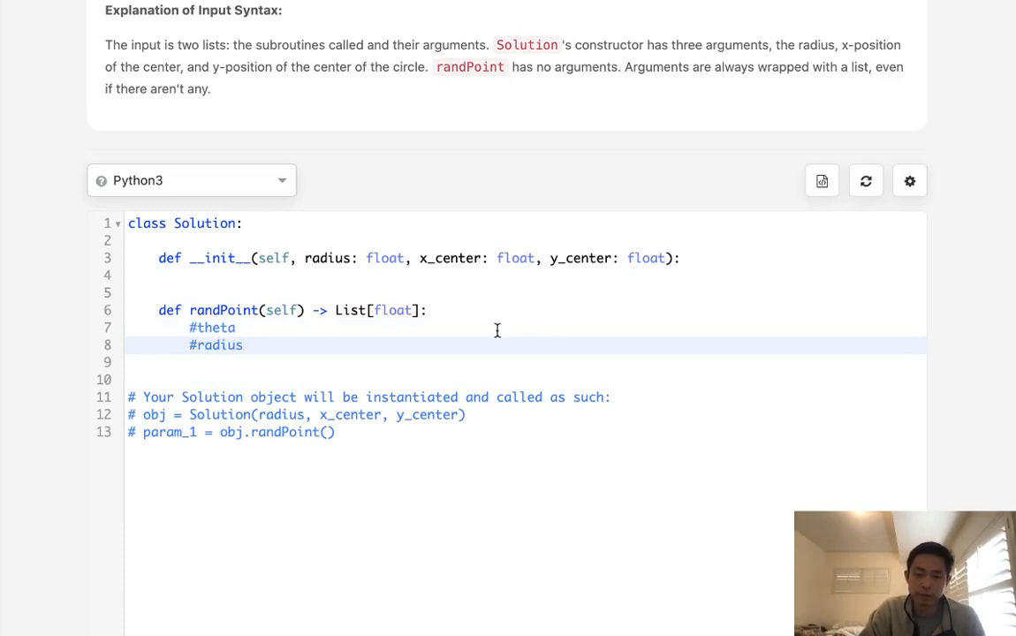
mouse_move(305, 349)
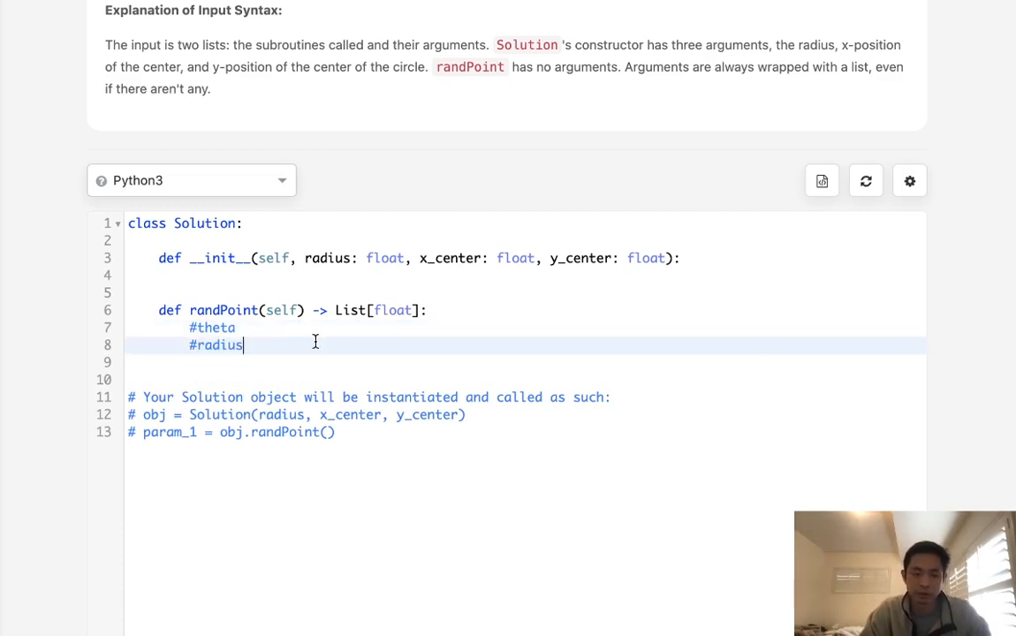
type("#cos")
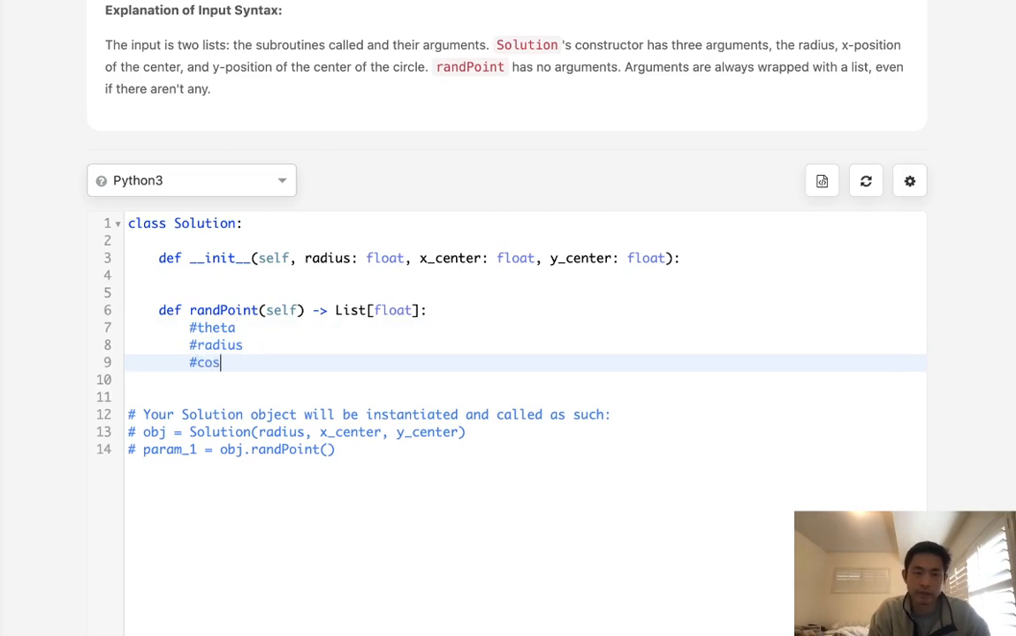
type("/s")
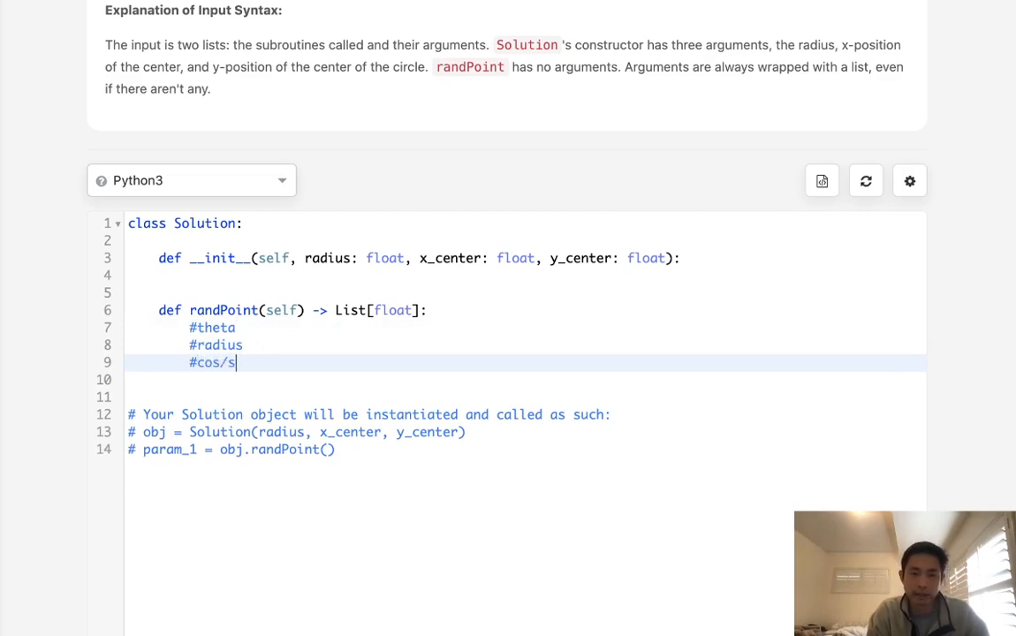
type("in")
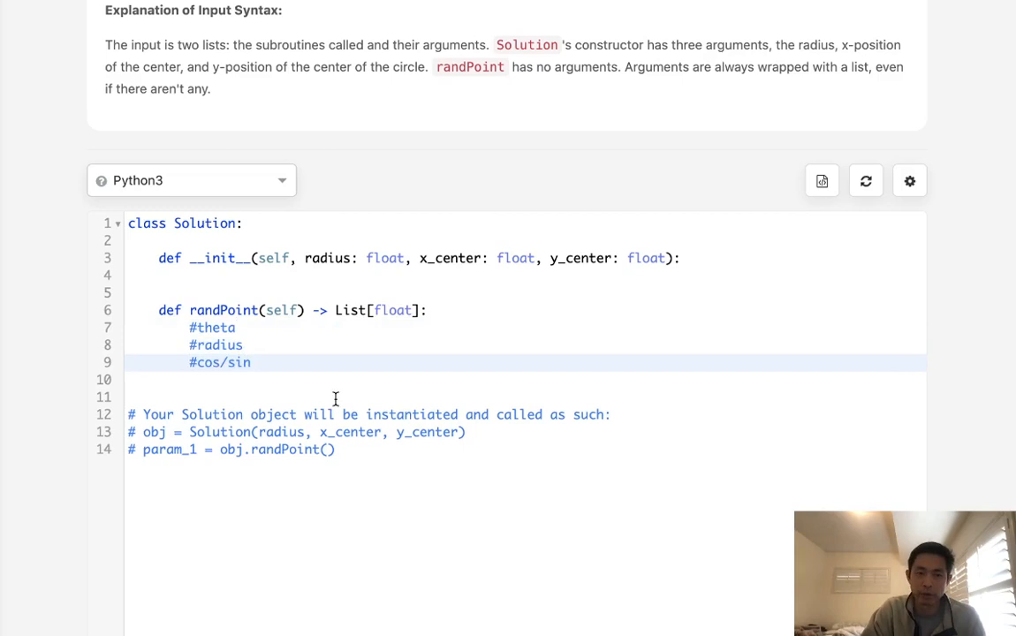
left_click(251, 362)
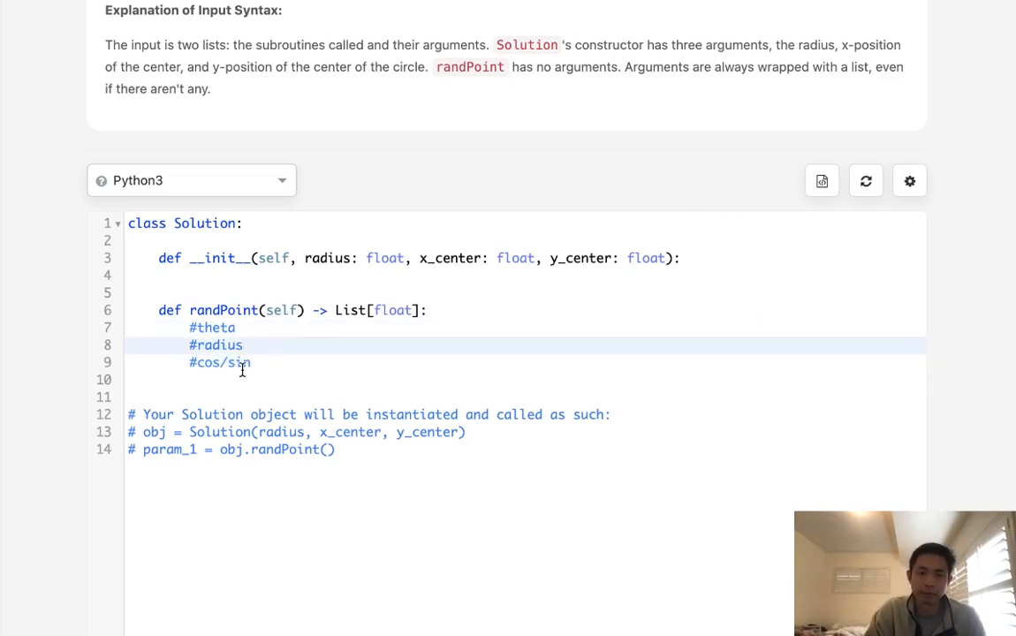
mouse_move(288, 369)
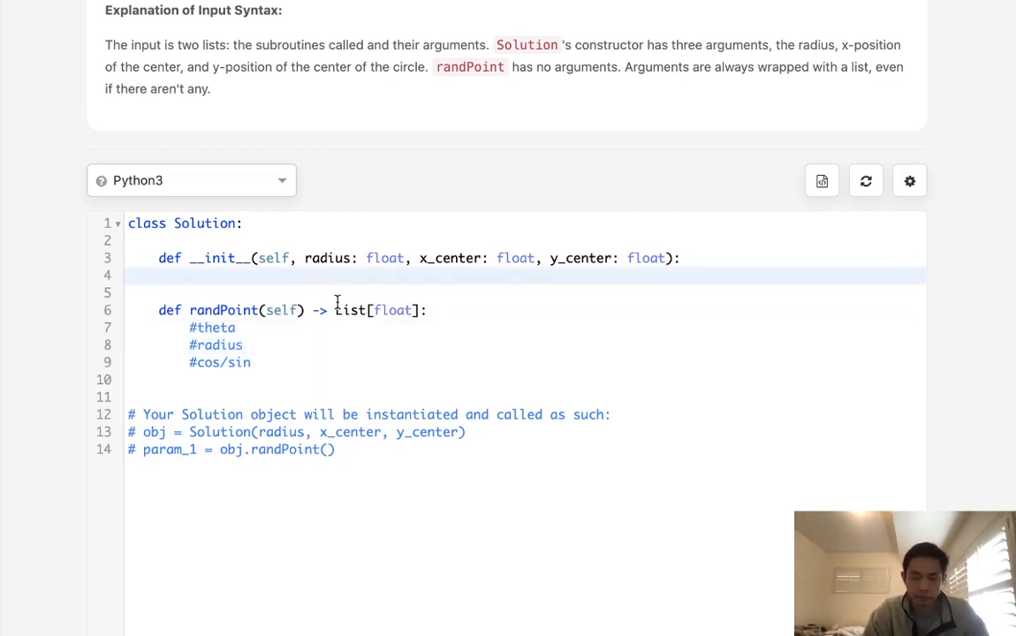
Store radius, x_center and y_center as self.r, self.x and self.y in __init__
type("self.r =")
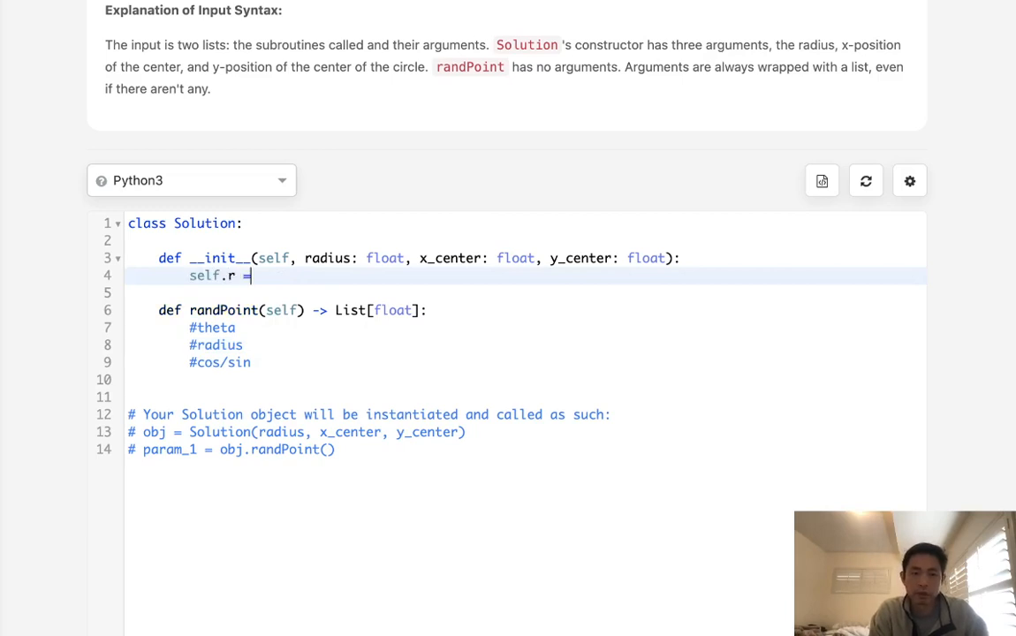
type("radius")
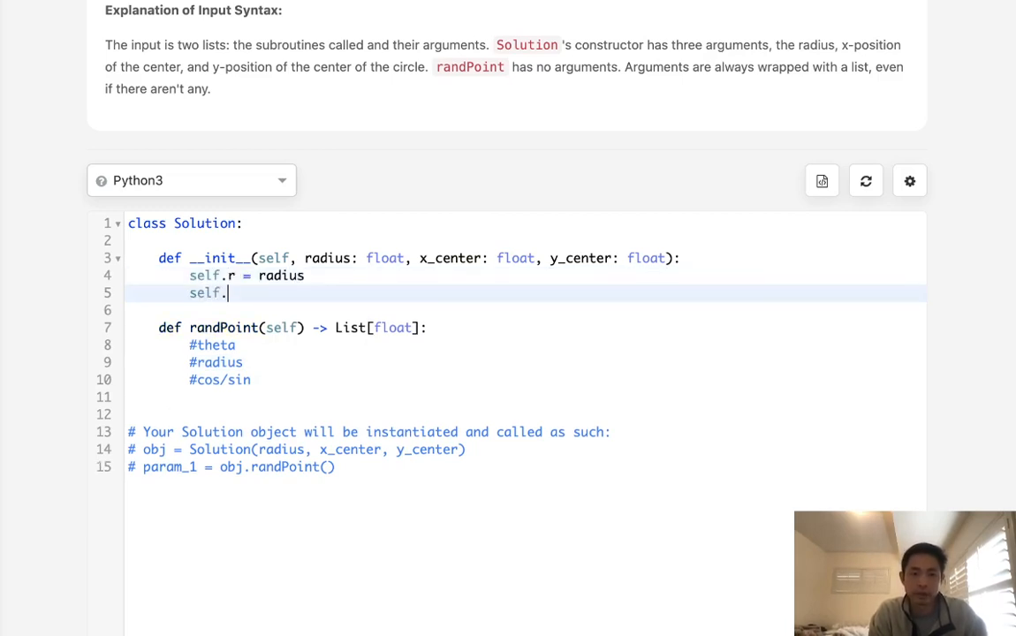
type("x =")
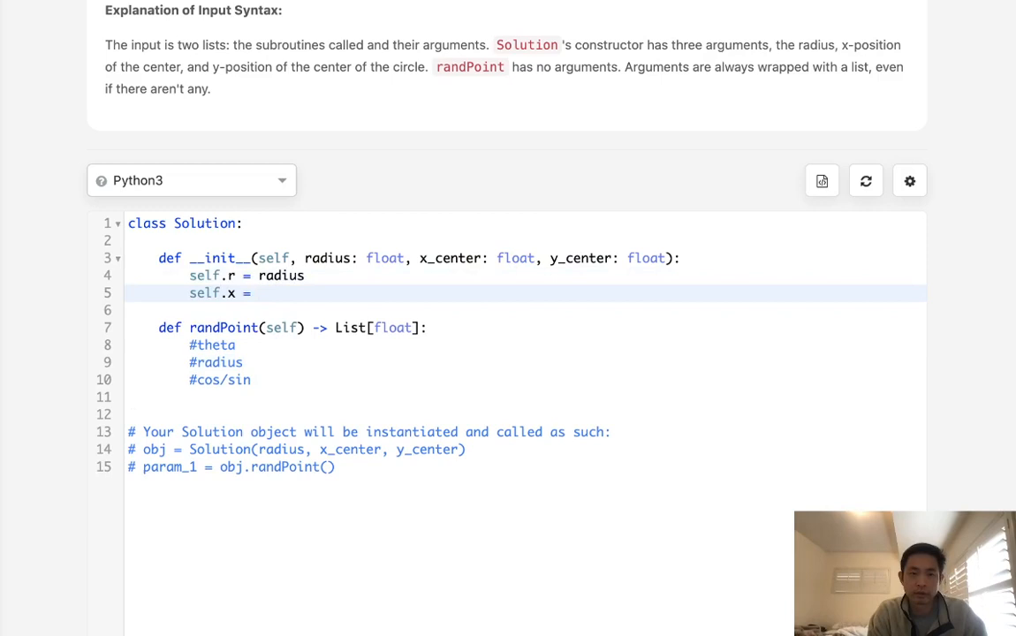
type("x_center")
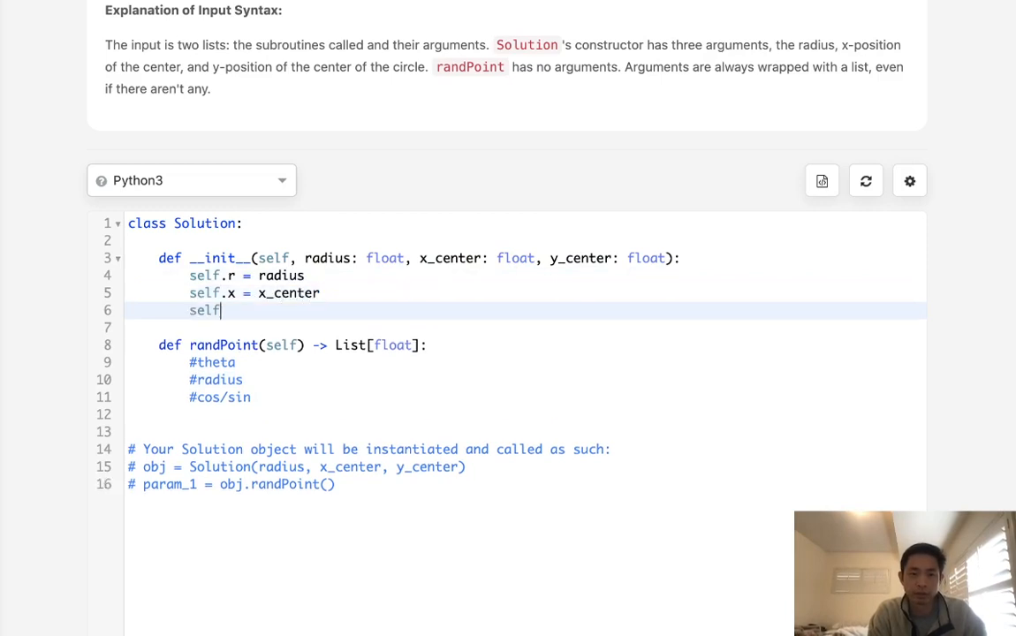
type(".y = y_center")
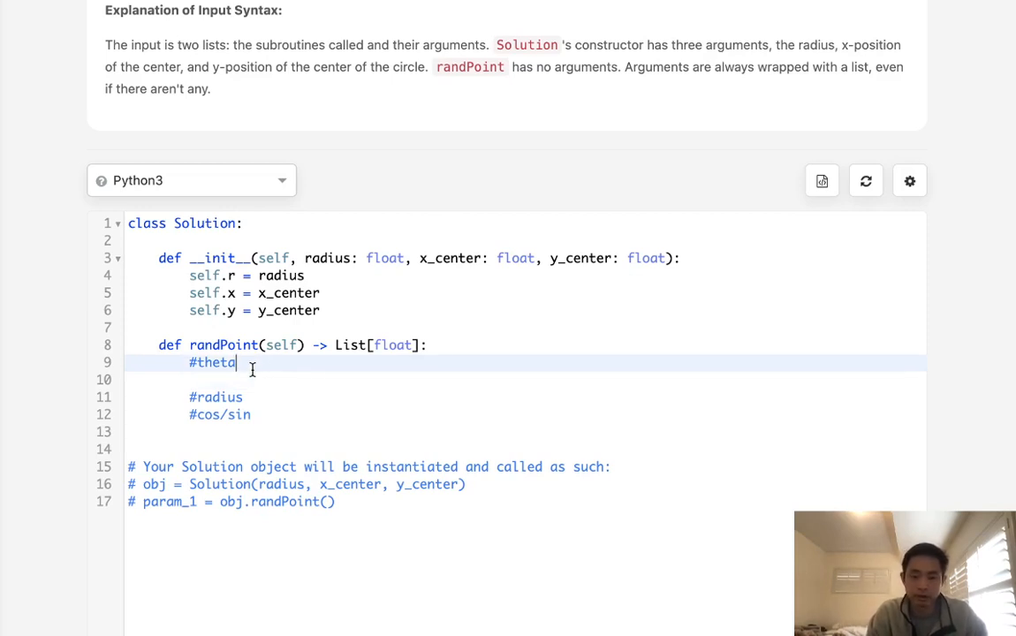
Set theta = random.uniform(0, 2*math.pi) under the #theta comment
type("0 and 2")
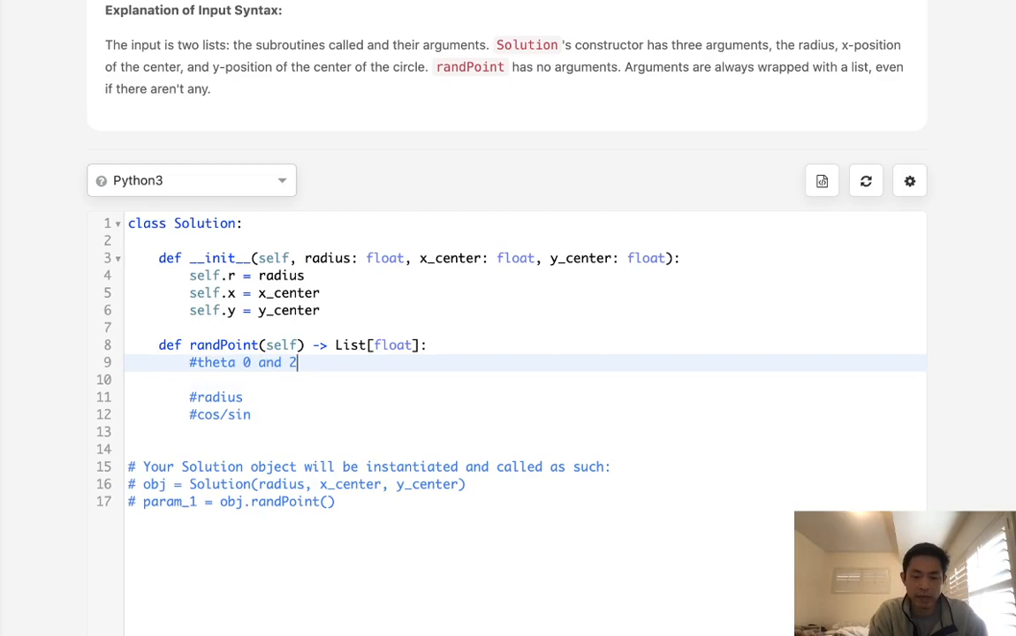
type("*pi")
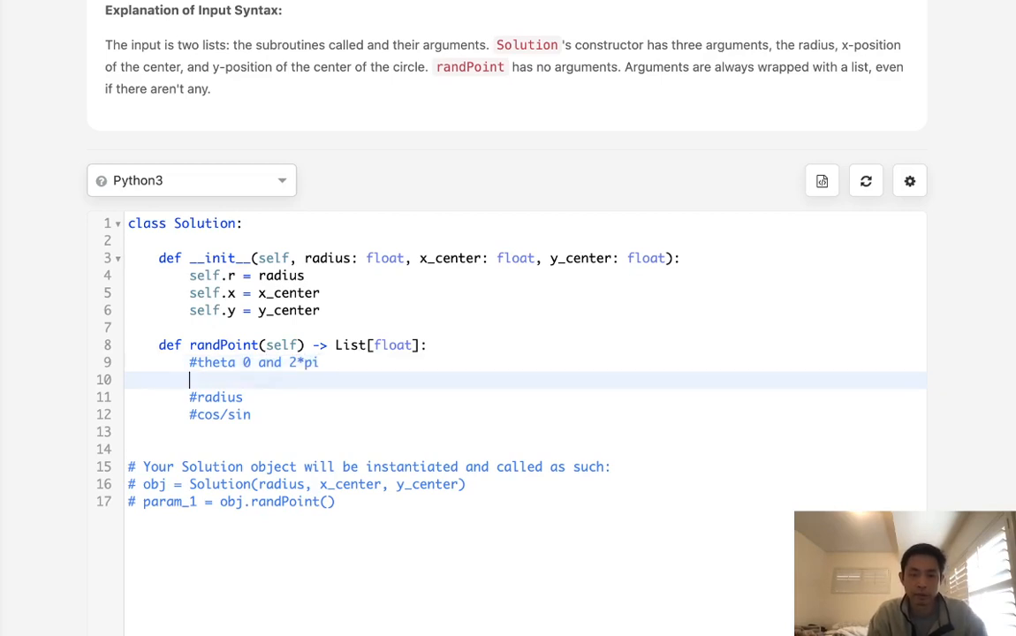
type("random.unfo")
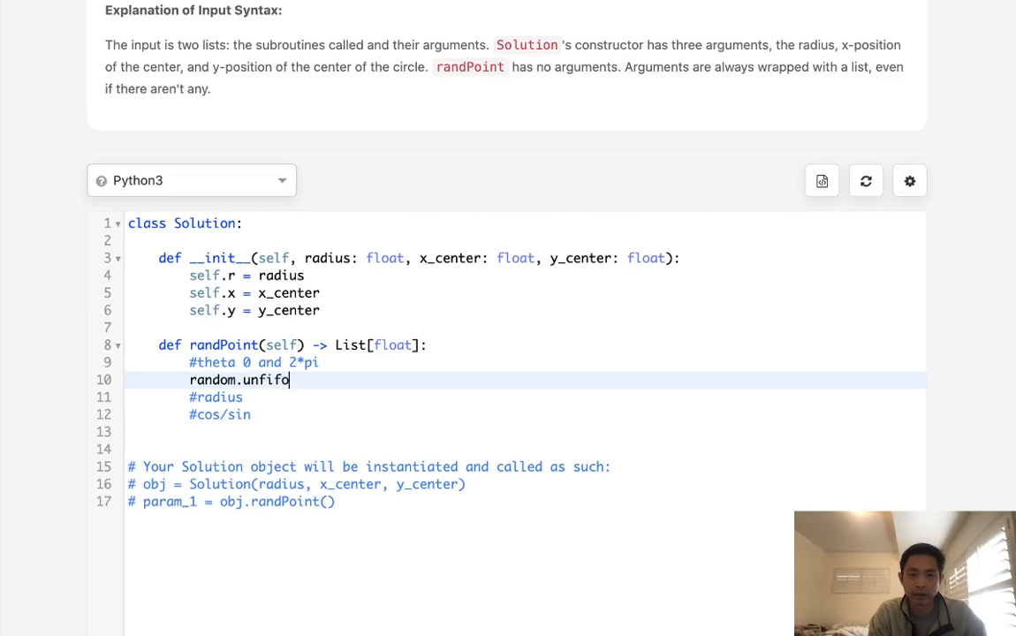
type("rm")
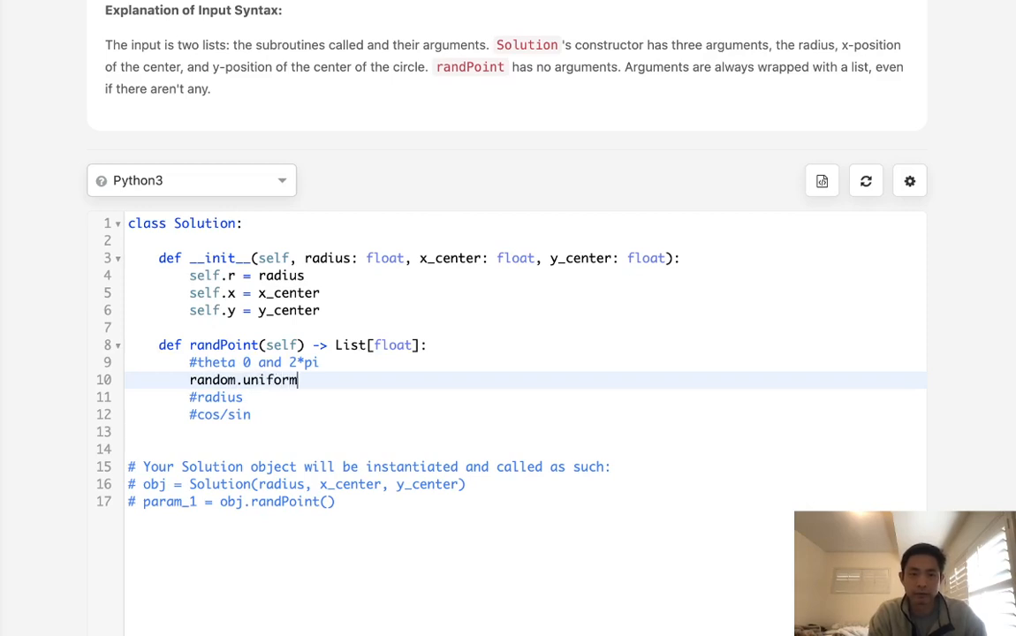
type("(0,")
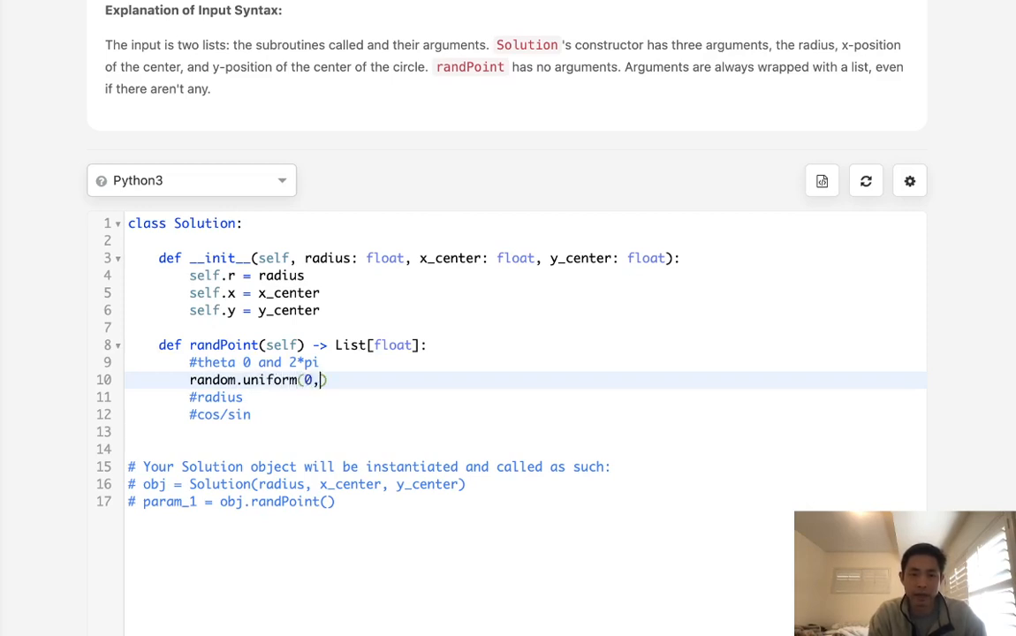
type("2*math.pi")
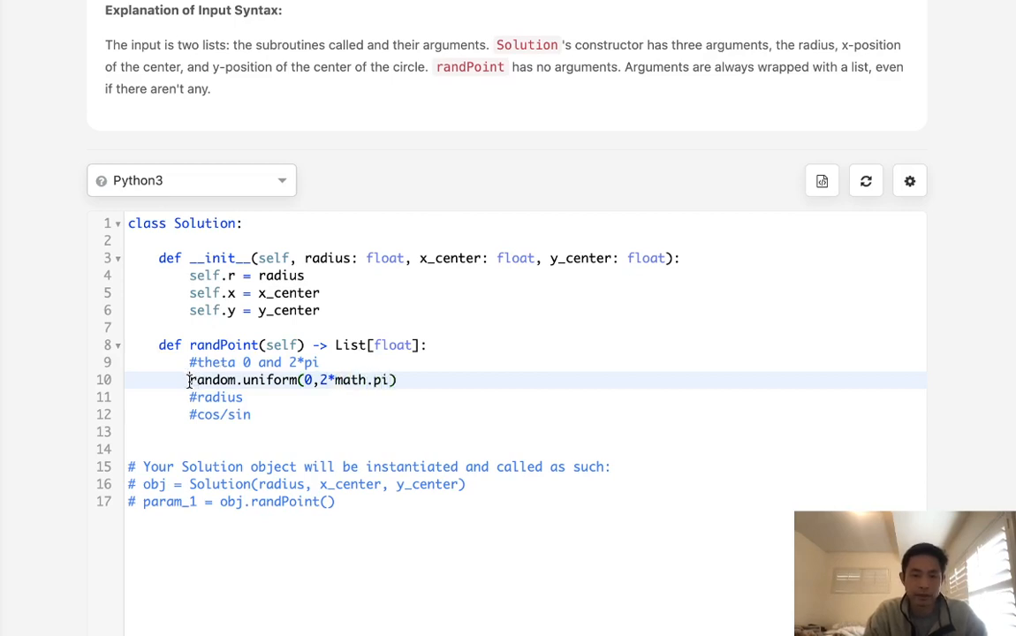
type("theta =")
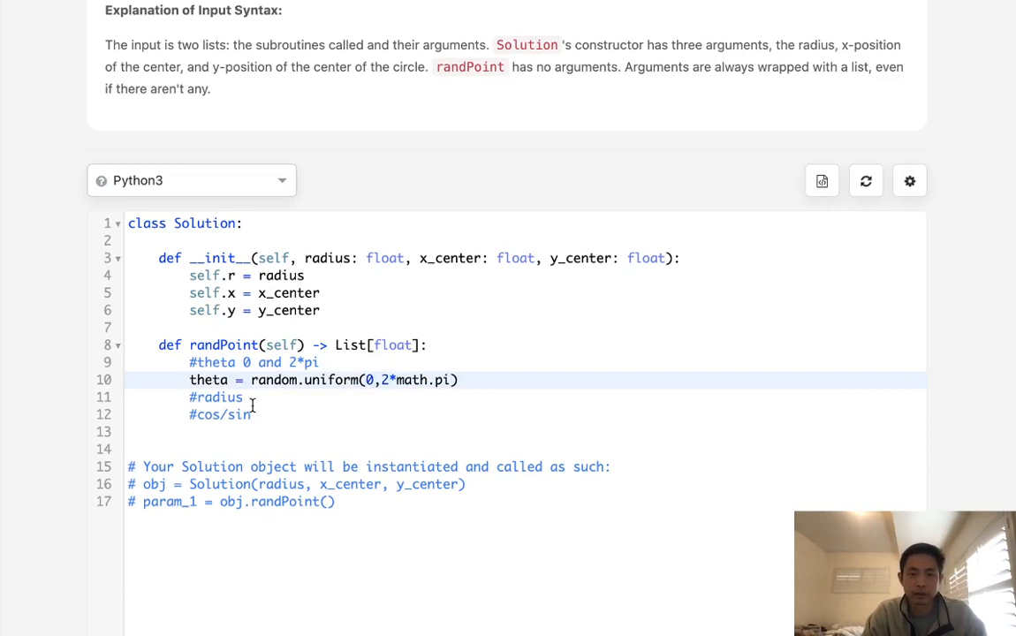
Start a radius line under #radius and an area line above it
key("Enter")
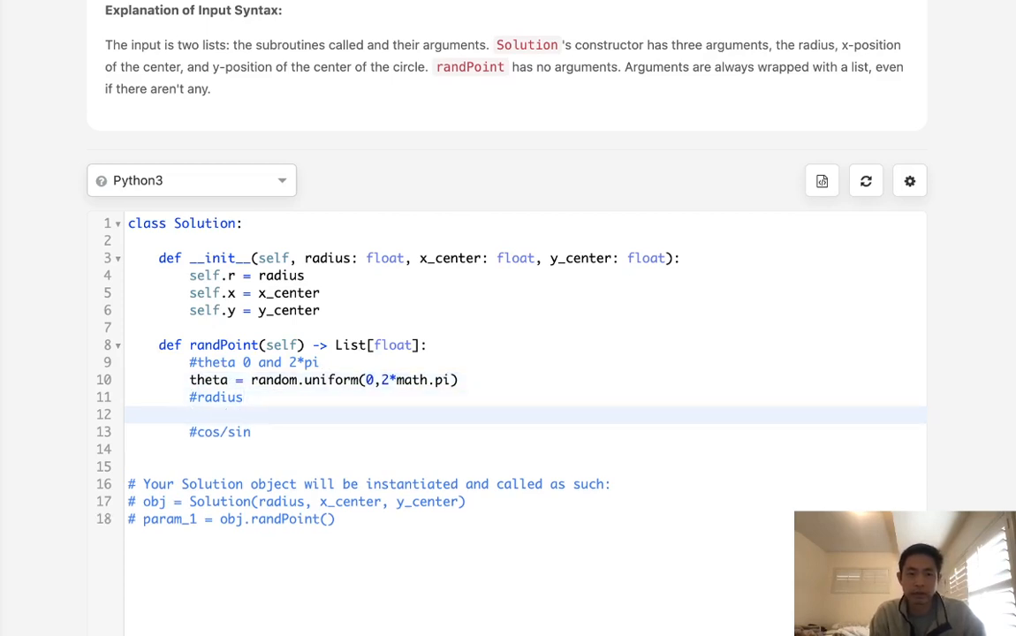
type("rad")
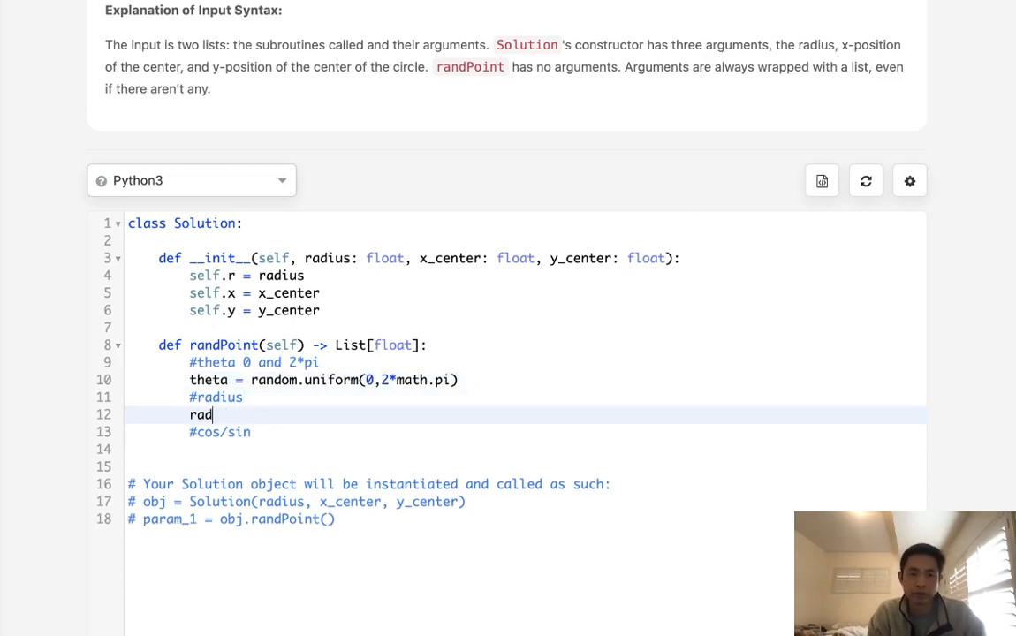
type("ius =")
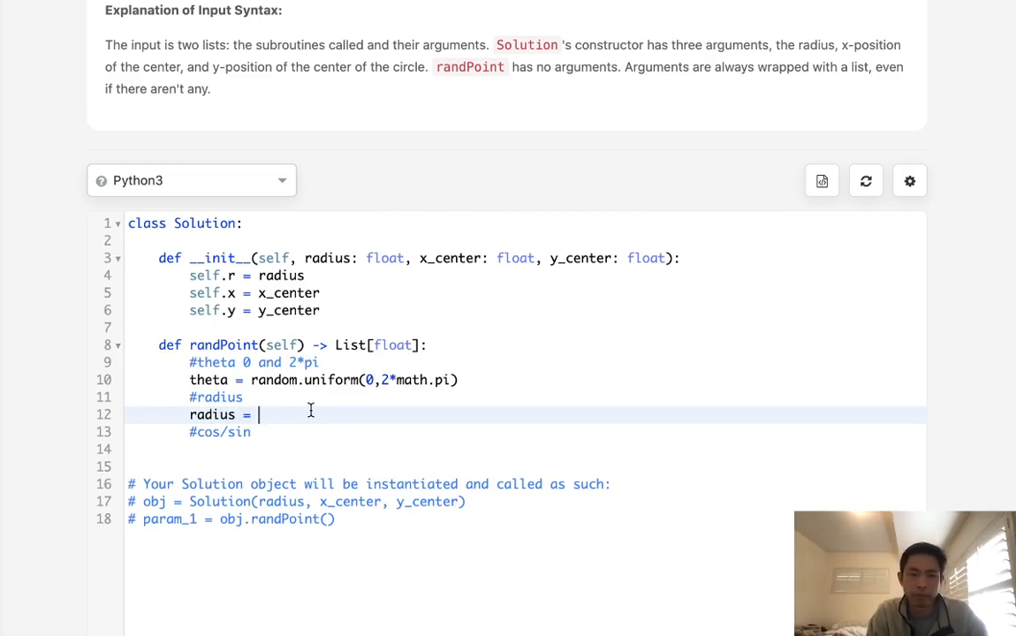
type("area")
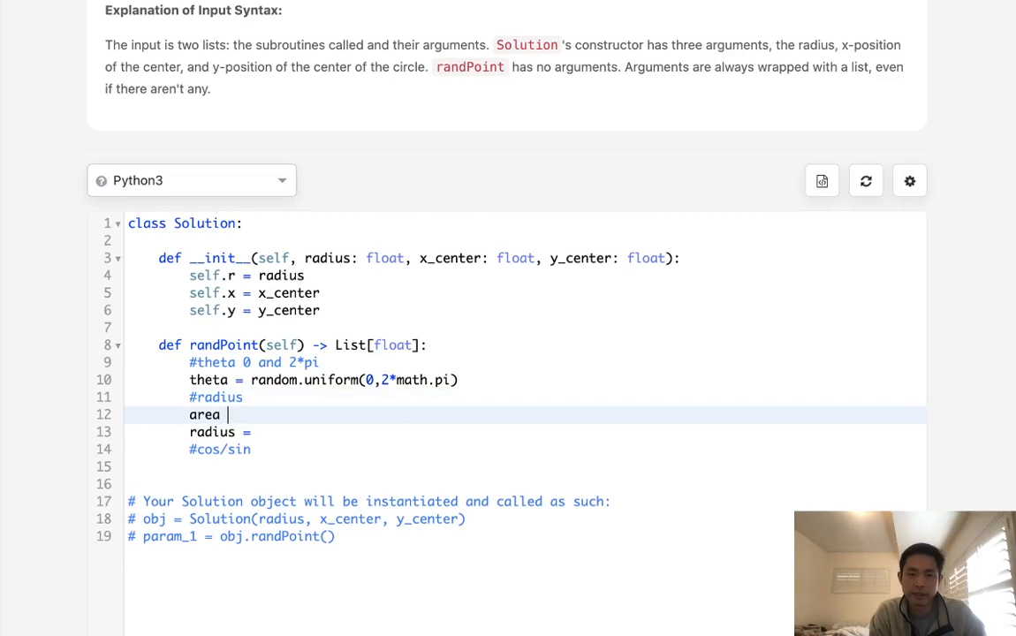
Define area = self.r**2 * math.pi and begin the radius line with random
type("=")
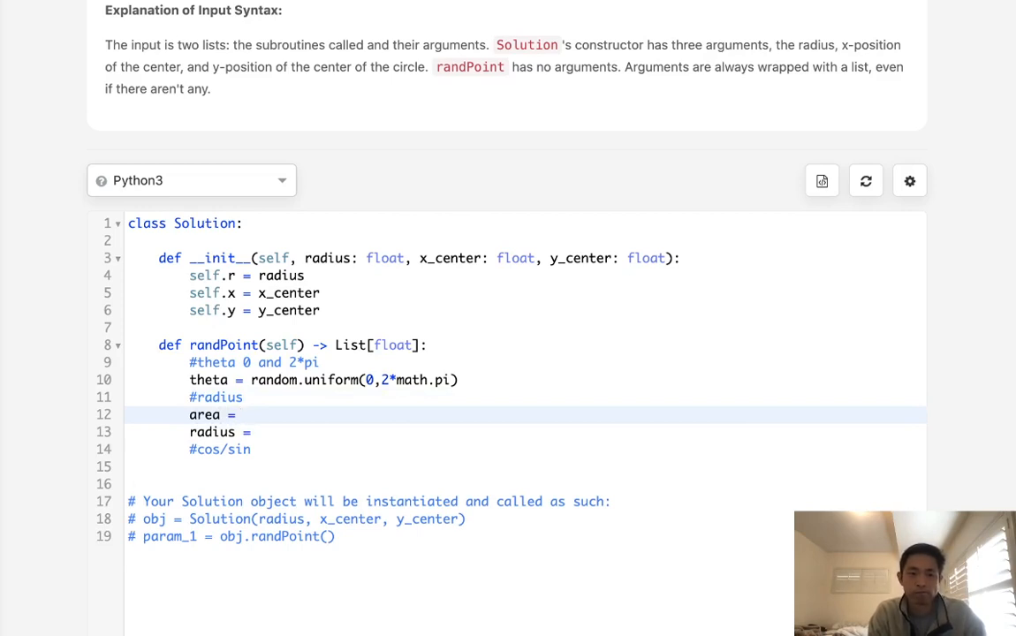
left_click(244, 414)
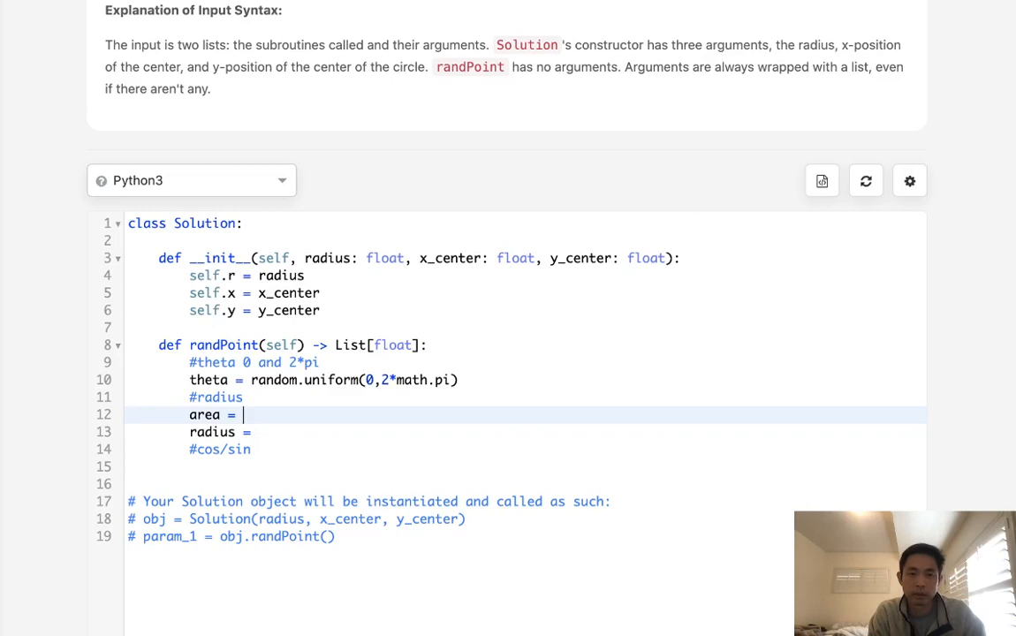
type("radius")
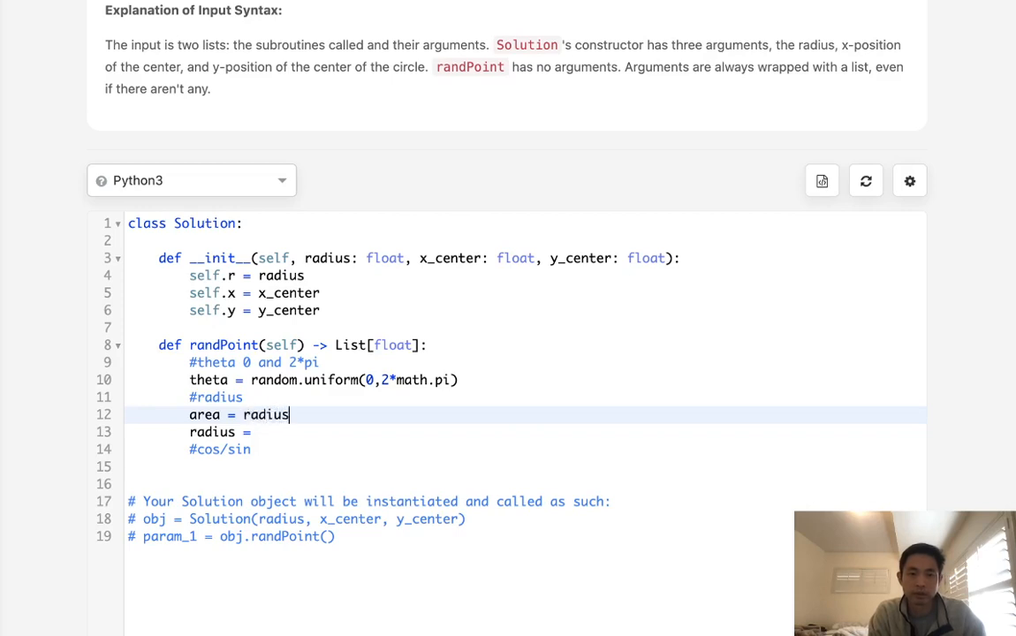
type("self.r")
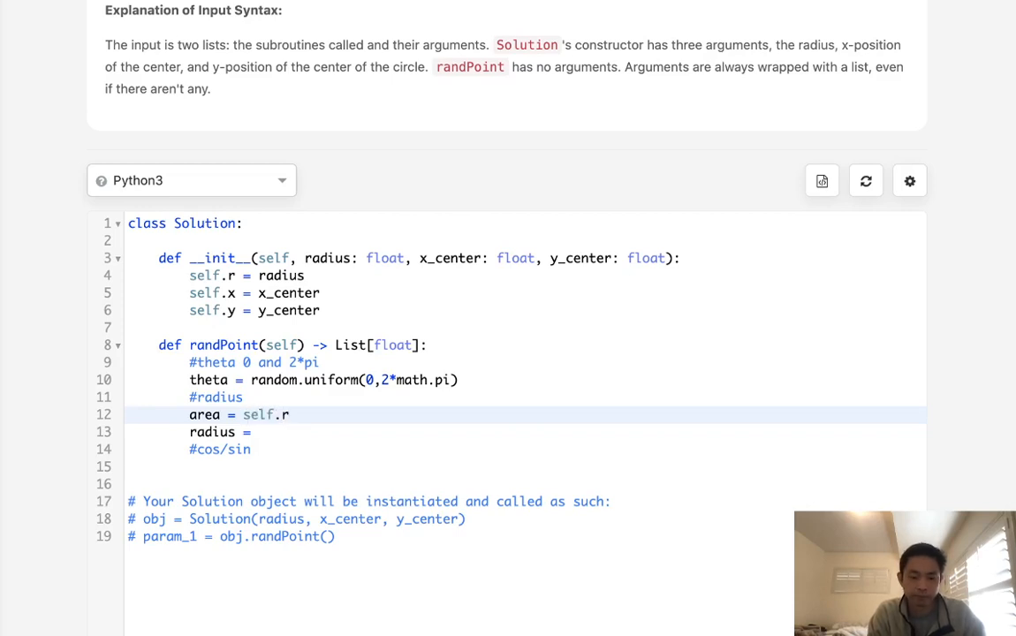
type("**2 *")
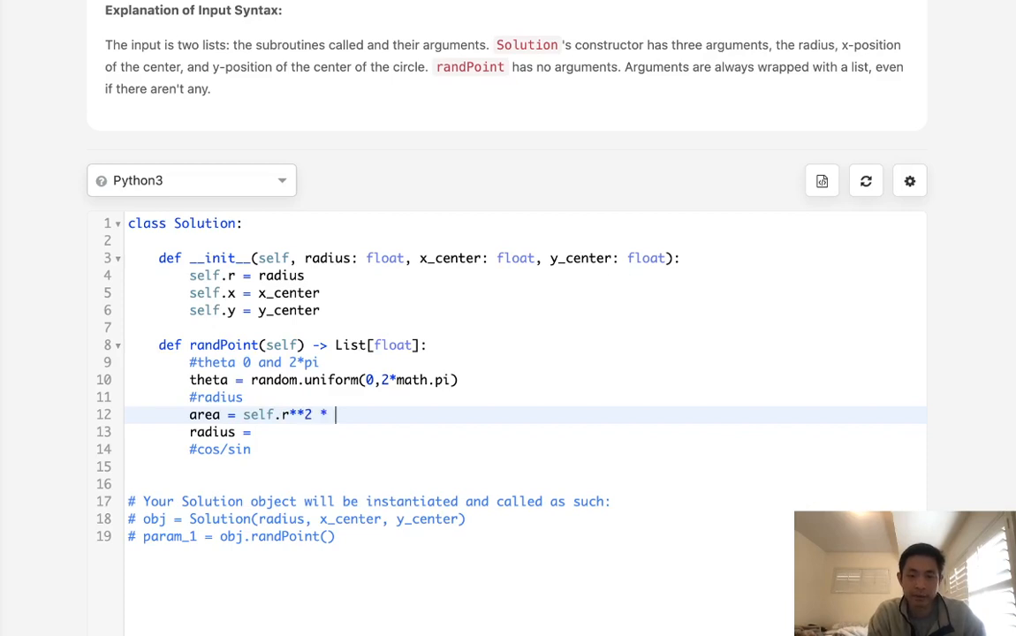
type("math.")
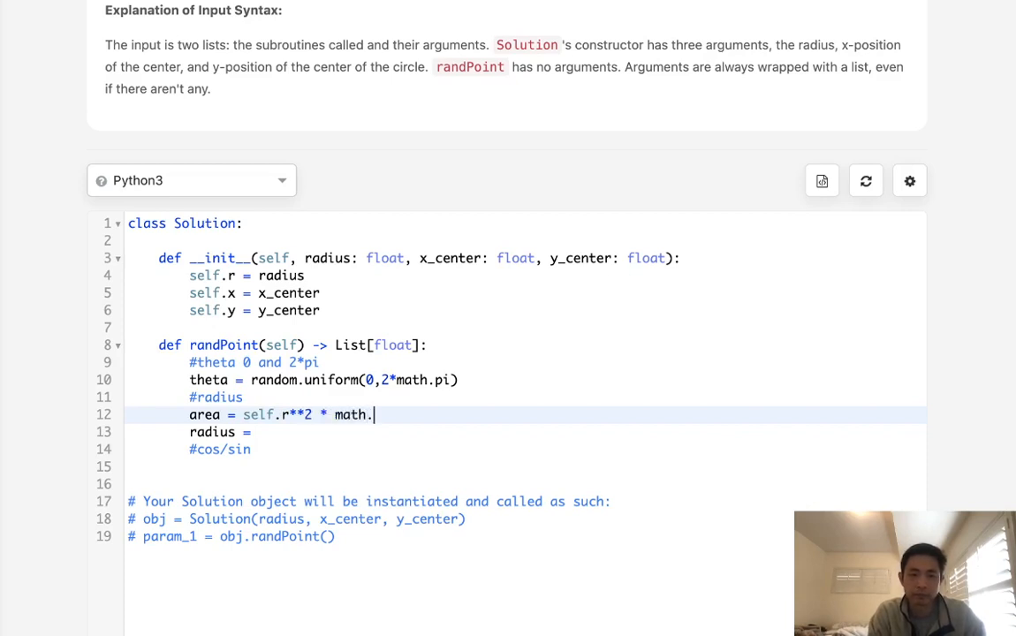
type("pi")
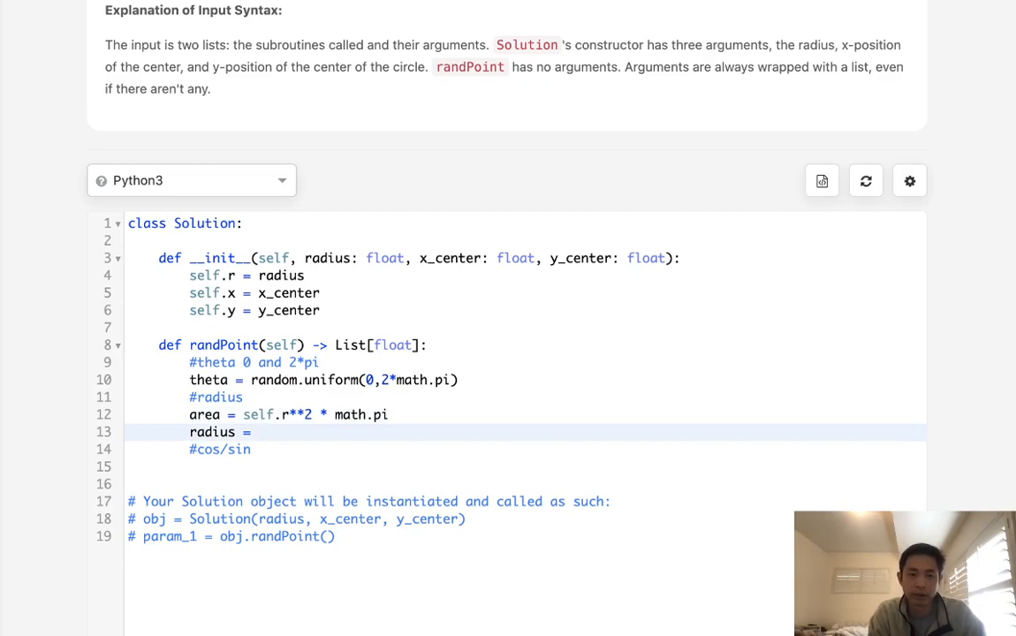
type("random.")
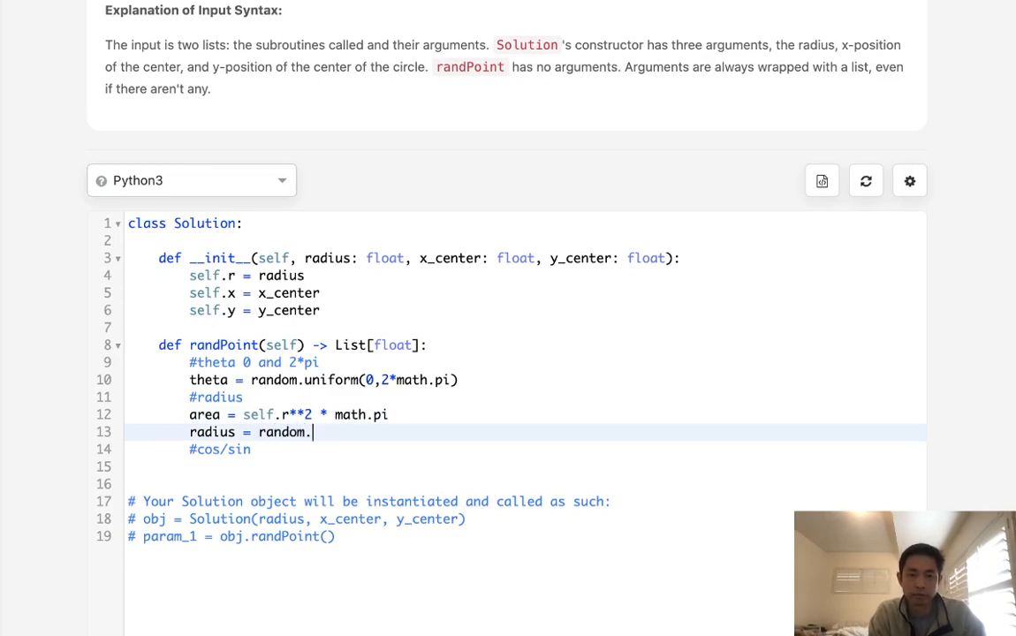
Complete radius = sqrt(random.uniform(0, area/math.pi)) for an even spread of points
type("unf")
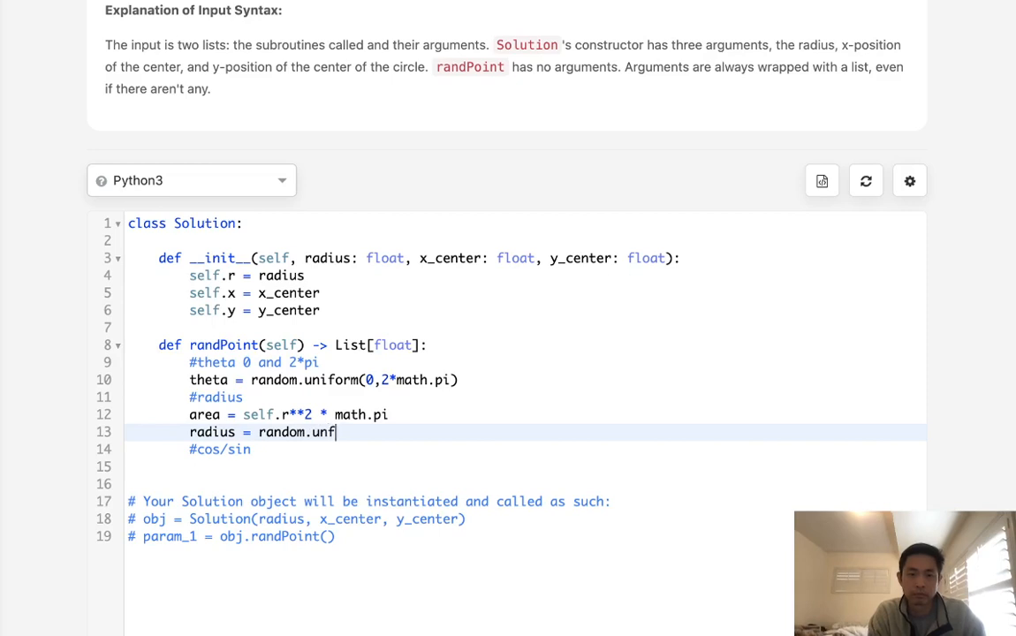
key("Backspace")
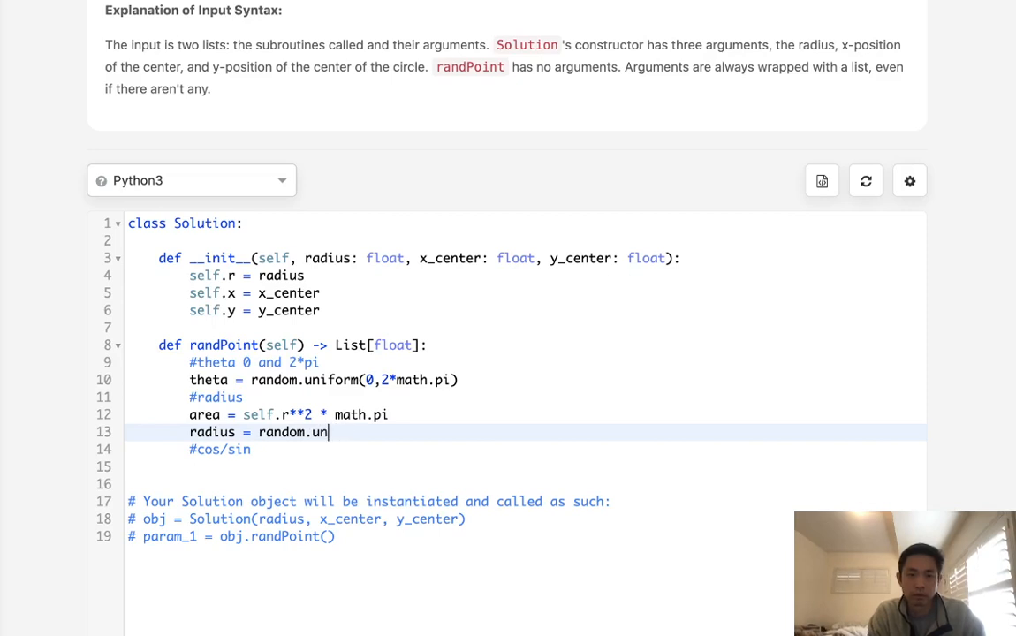
type("iform()")
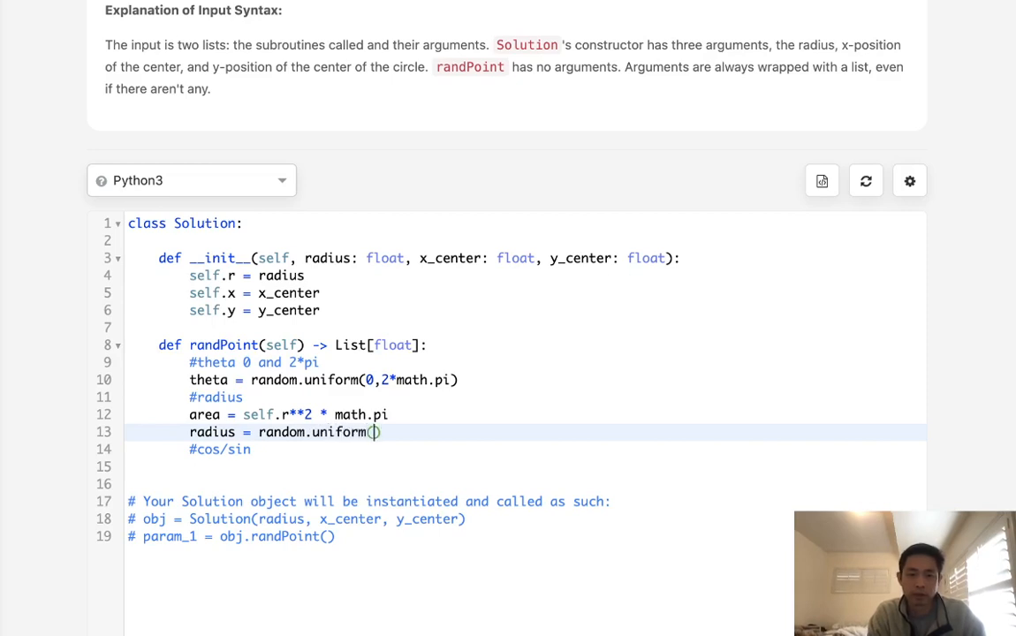
type("0,area")
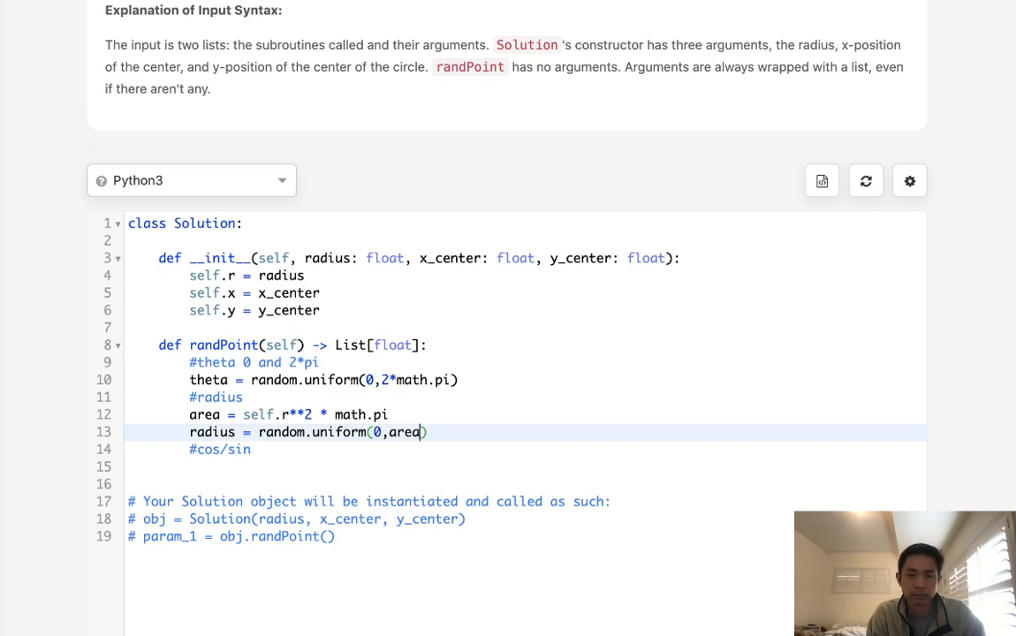
type("/math.")
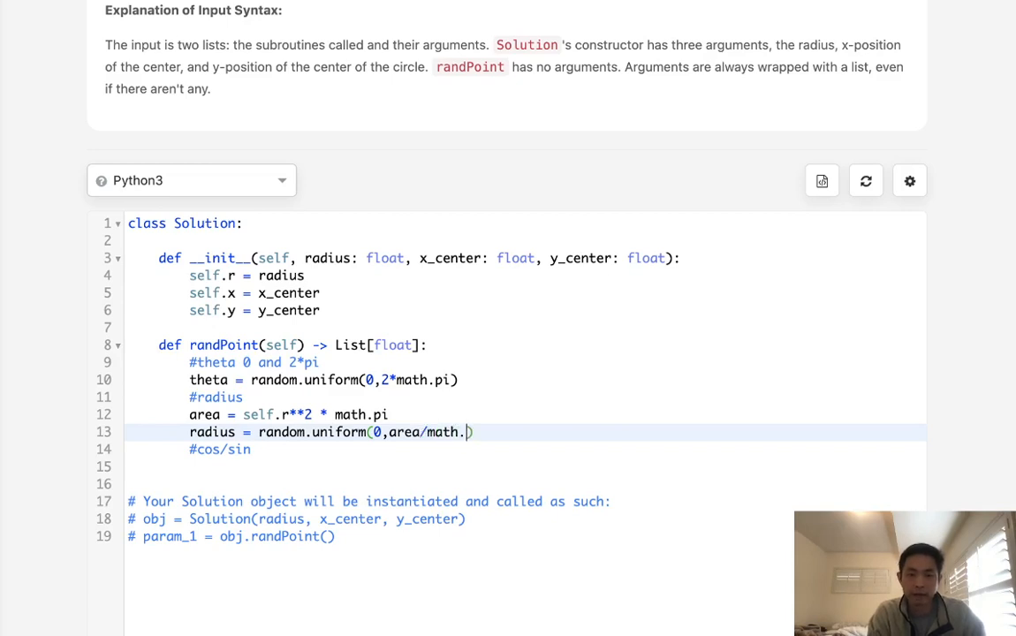
type("pi")
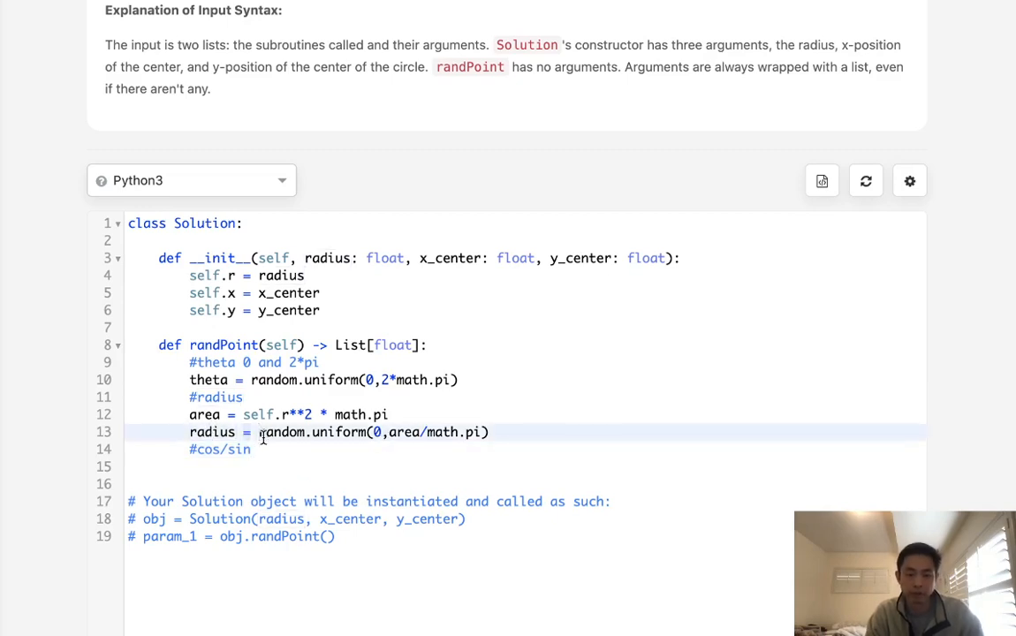
type("sqrt")
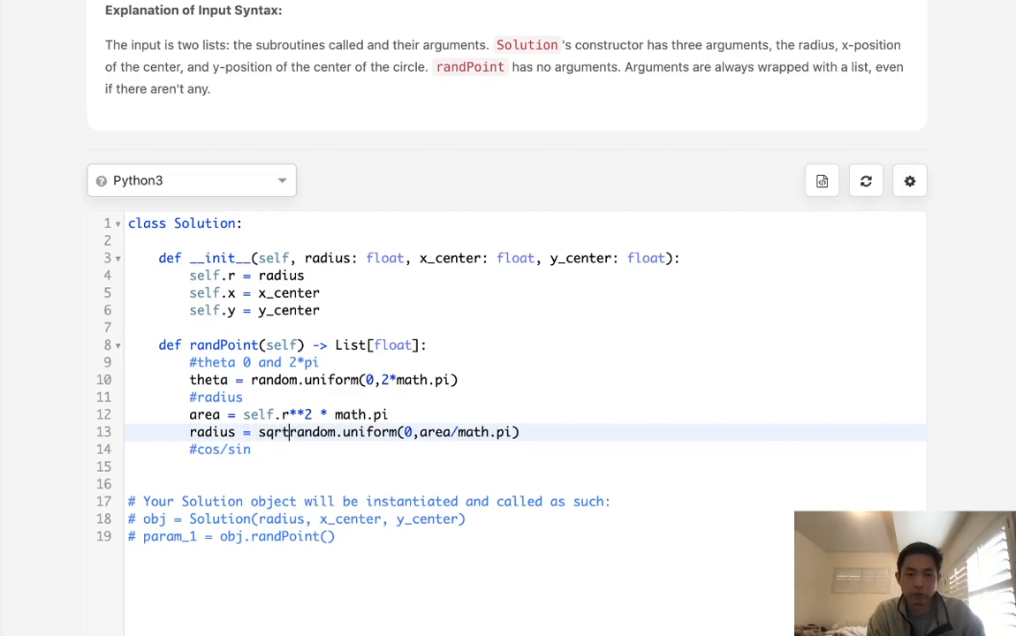
type("(")
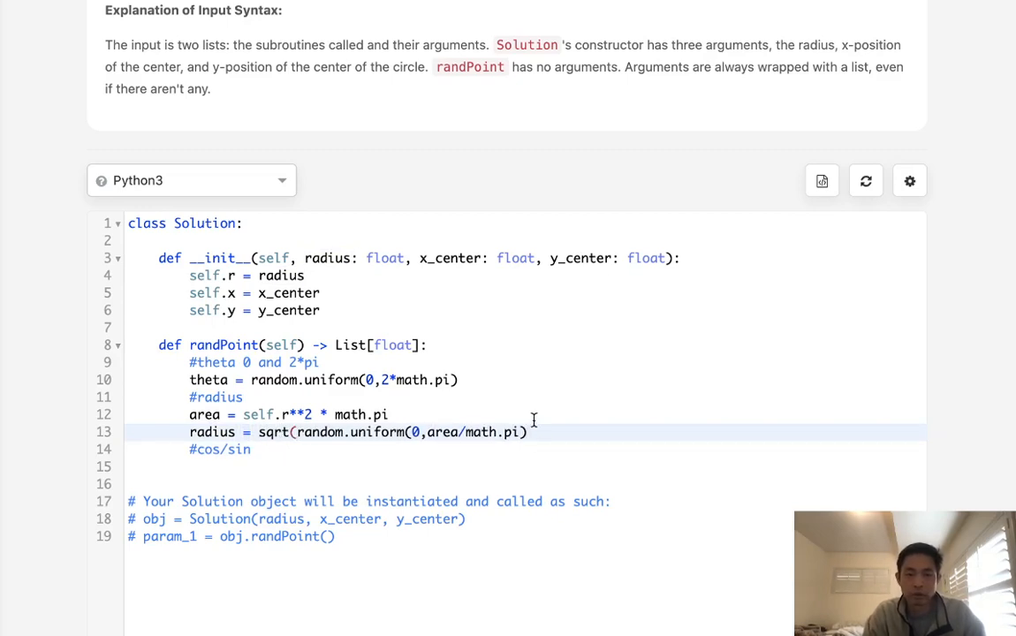
type(")")
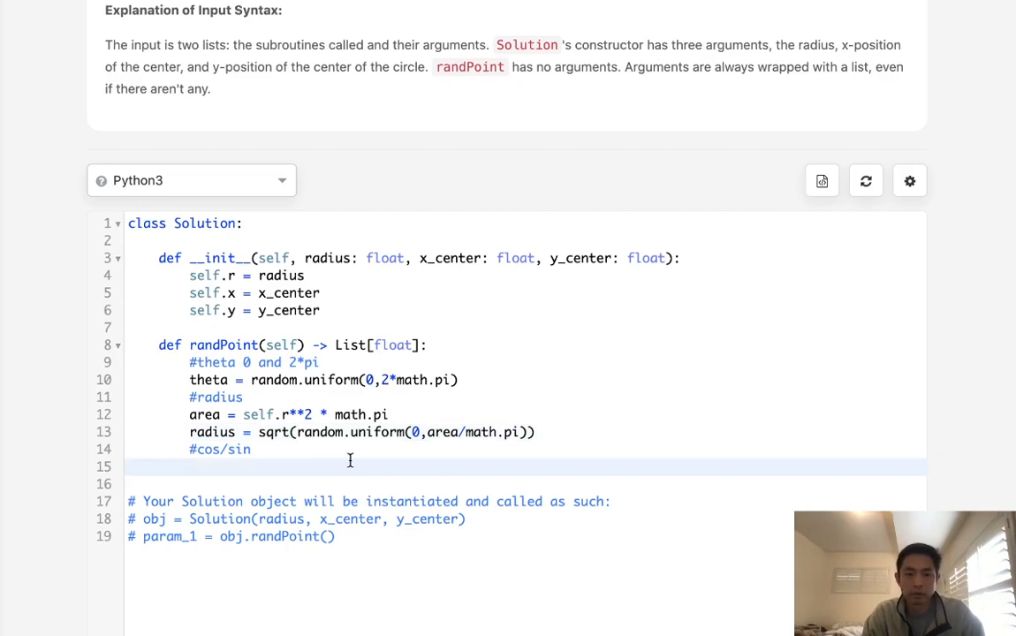
Return [self.x+radius*cos(theta), ...], copying the expression for the second coordinate
type("return")
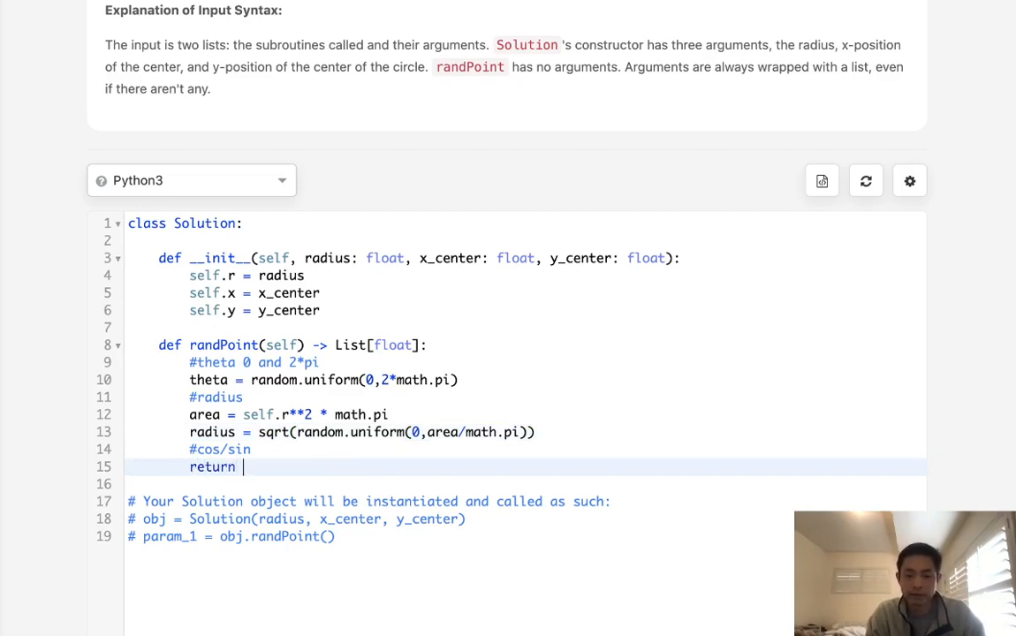
type("[]")
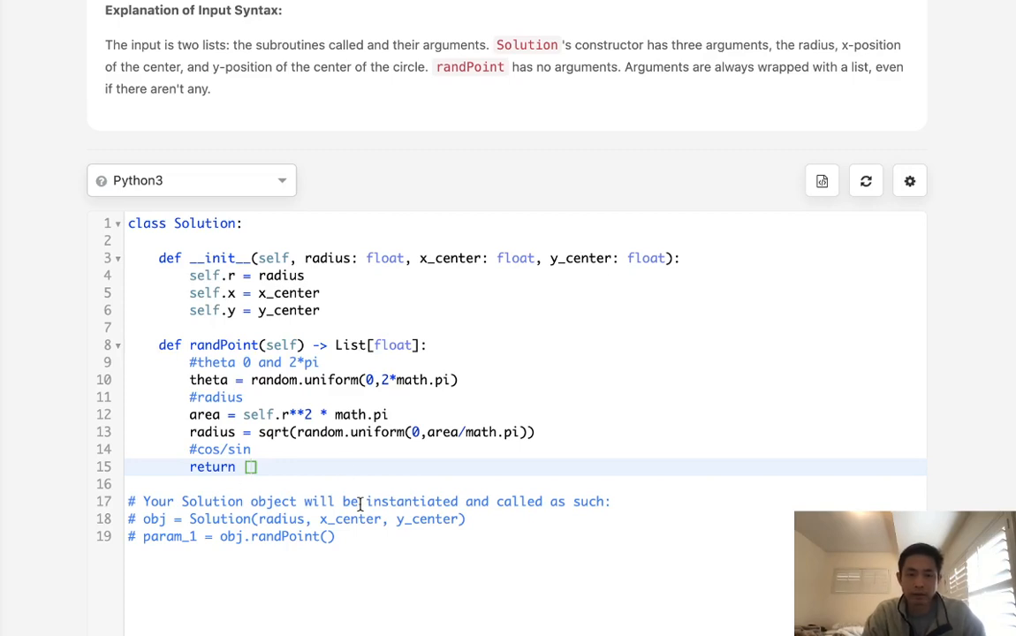
type("cos")
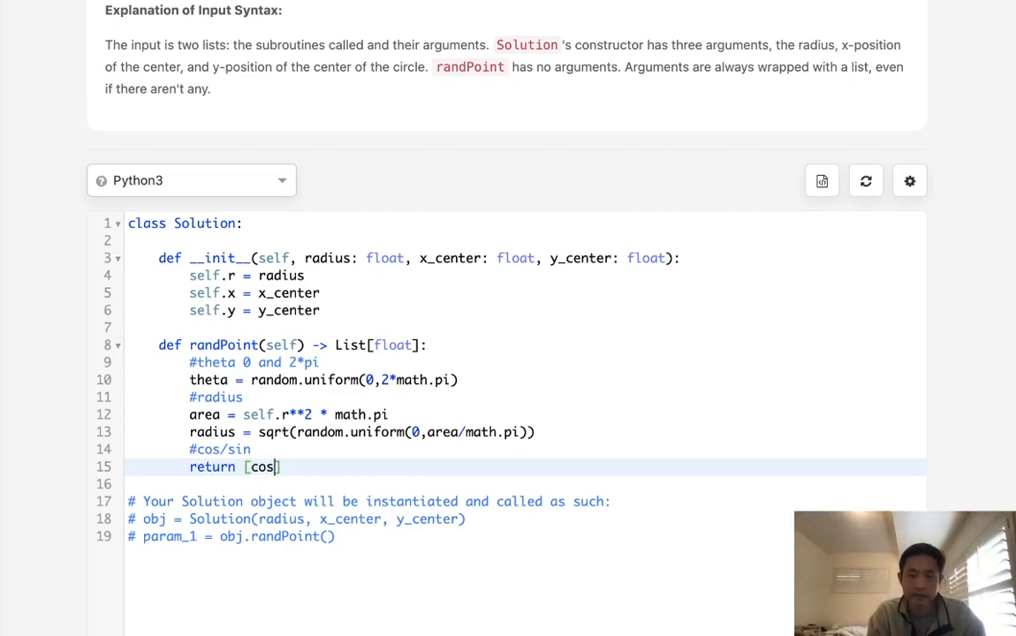
type("(")
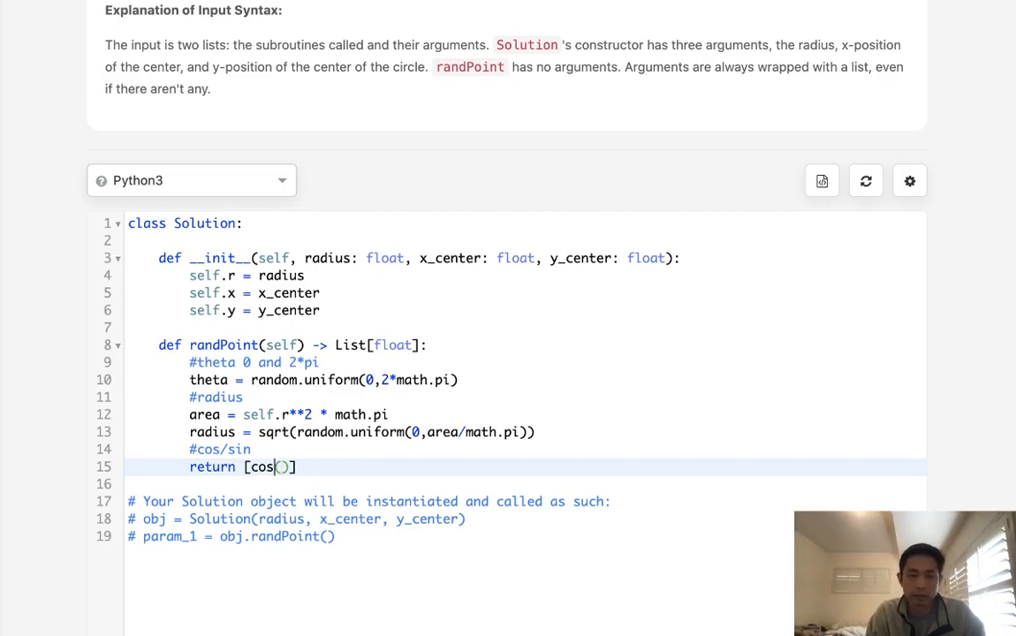
type("theta")
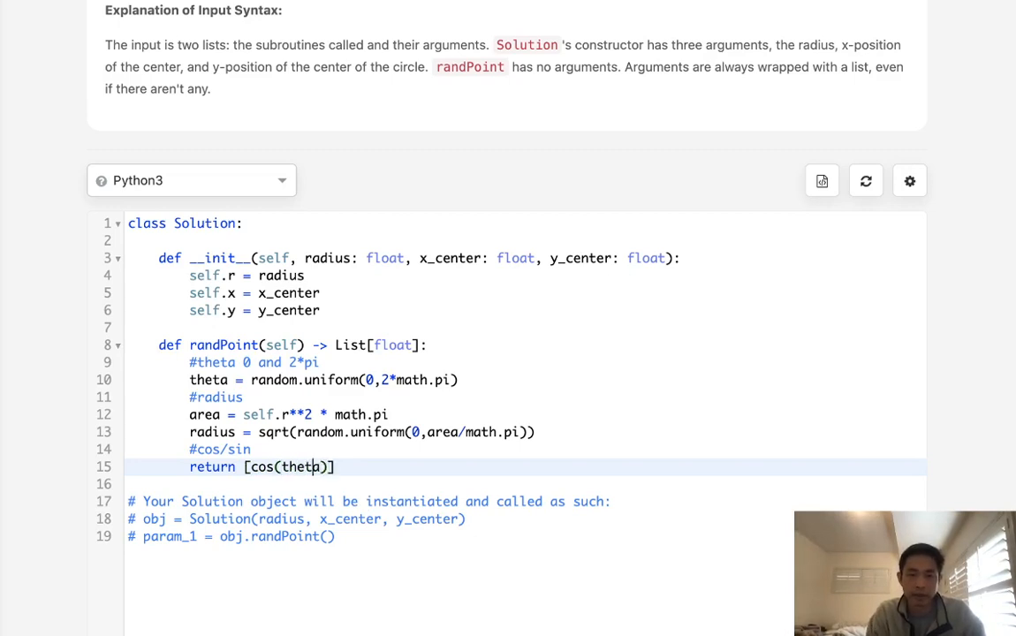
type("self.")
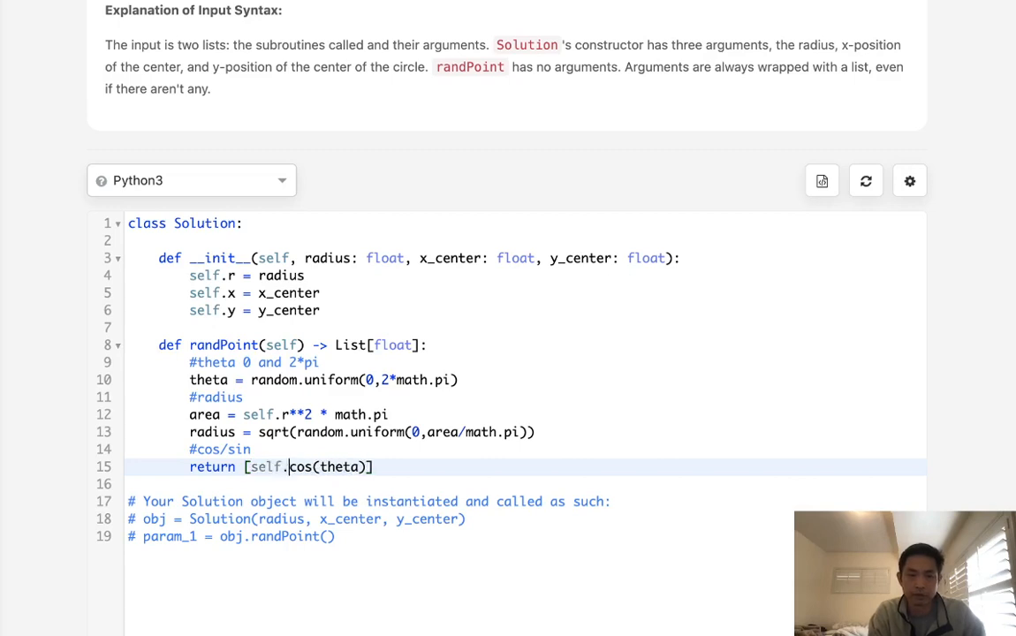
type("x+")
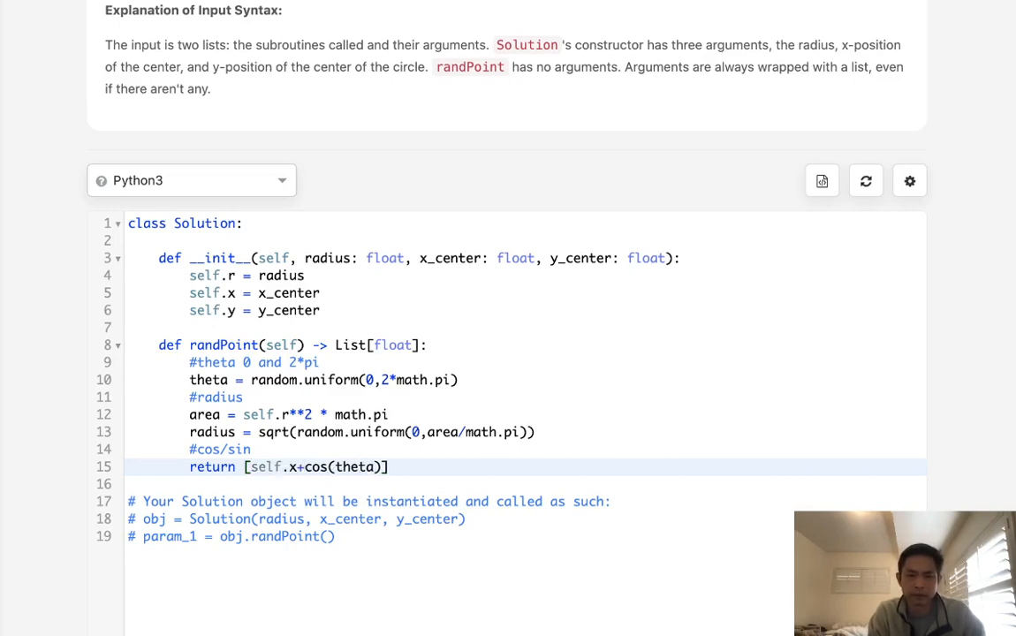
type("radius*")
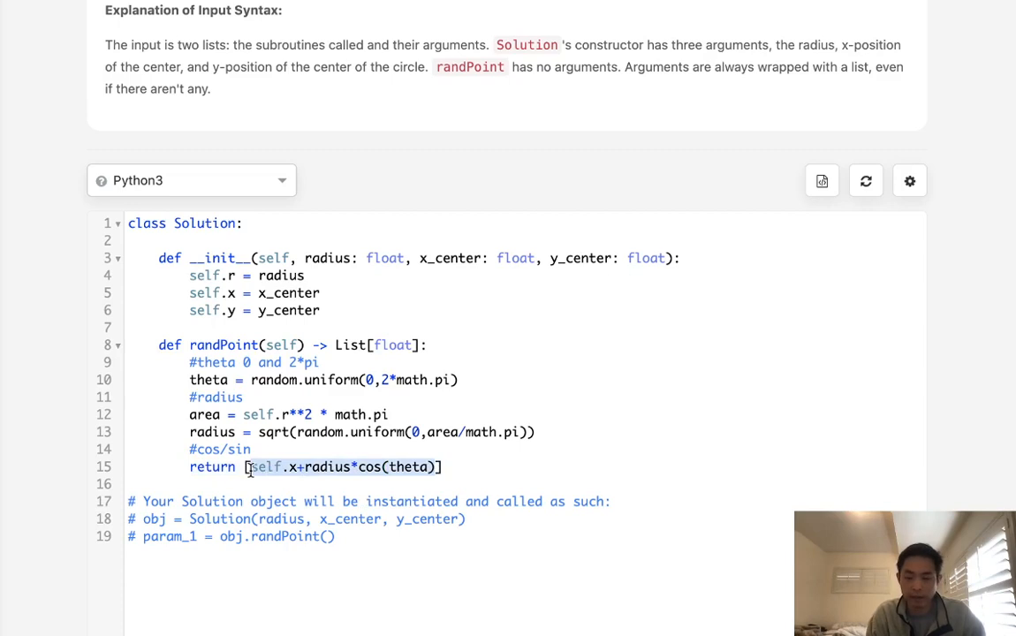
type(",self.x+radius*cos(theta)")
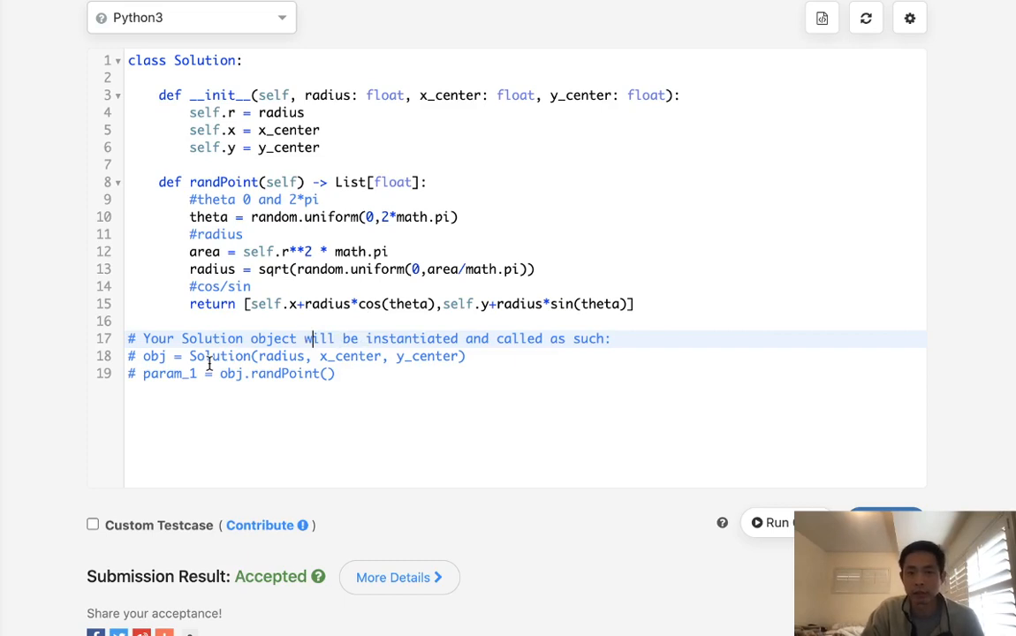
mouse_move(389, 355)
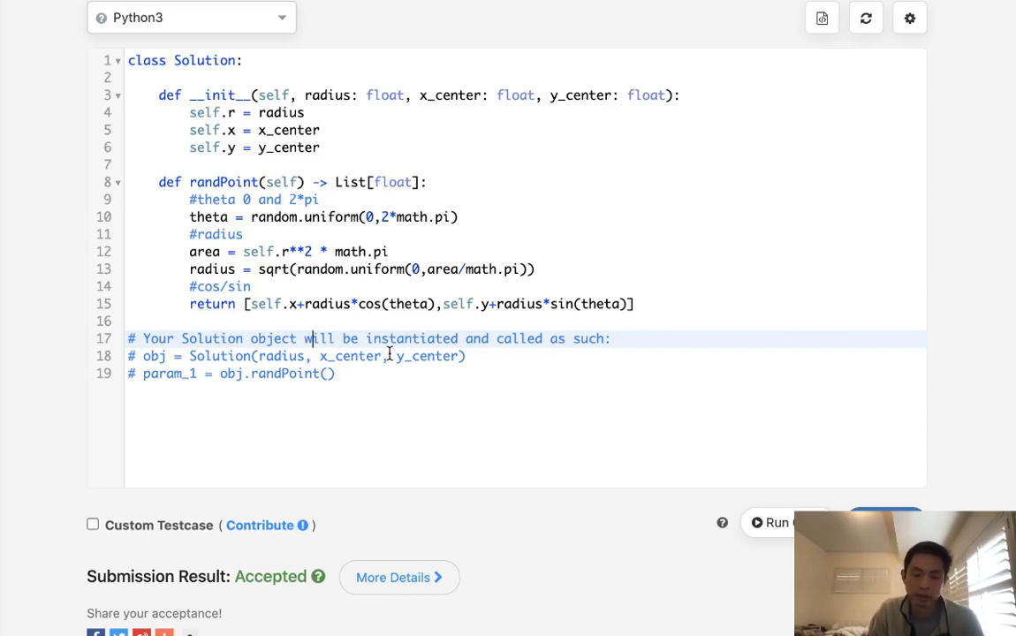